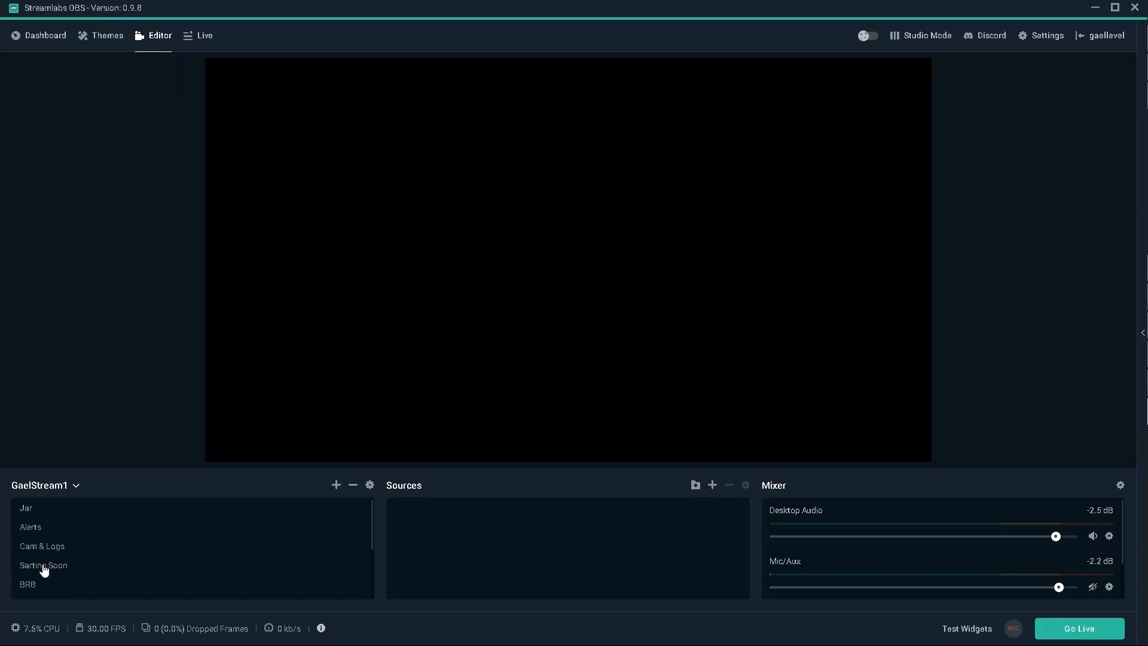
# Select the Starting Soon scene in the Scenes list to preview its purple overlay.
pyautogui.click(43, 565)
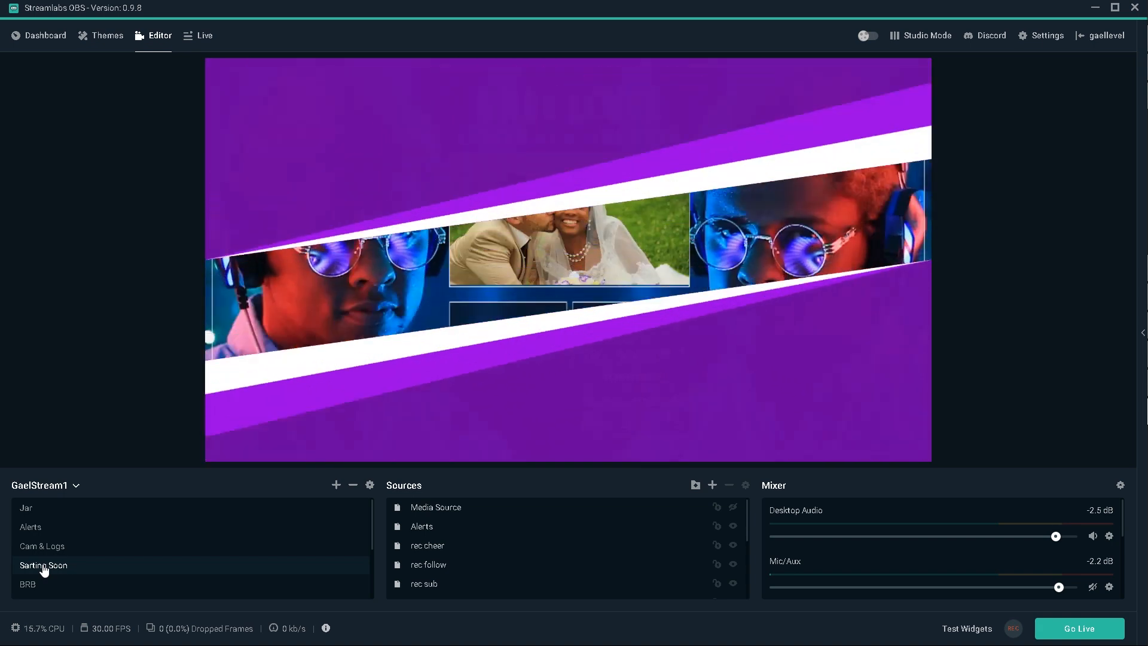
pyautogui.click(43, 564)
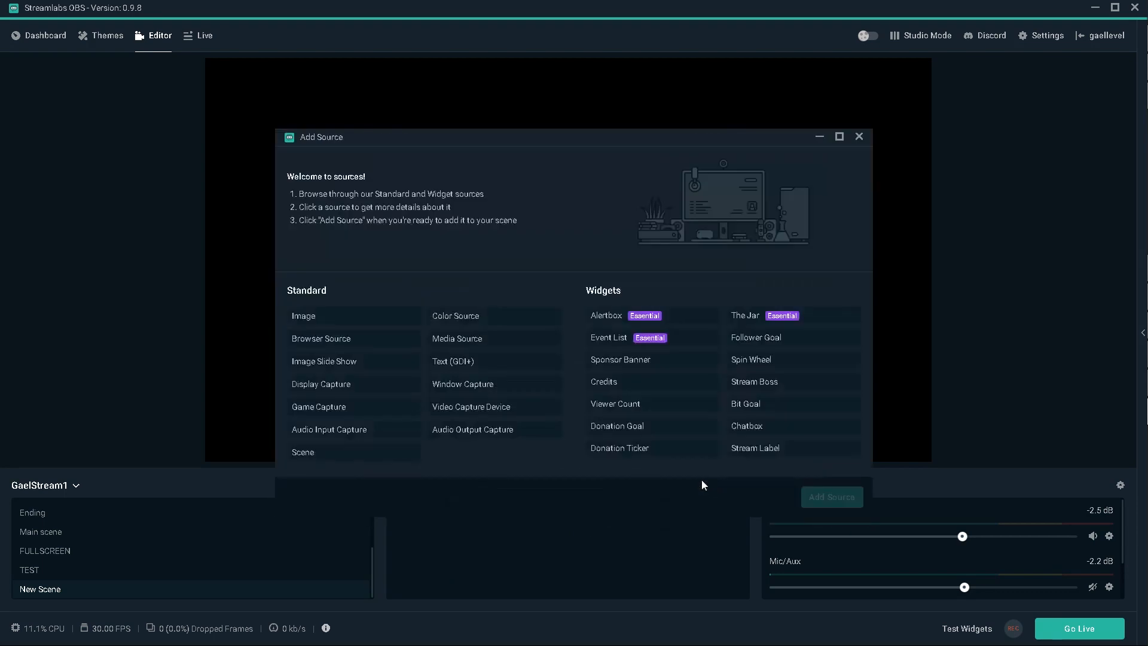
# Add the local clip as a Media Source named 'Video loop' with Loop enabled.
pyautogui.click(304, 316)
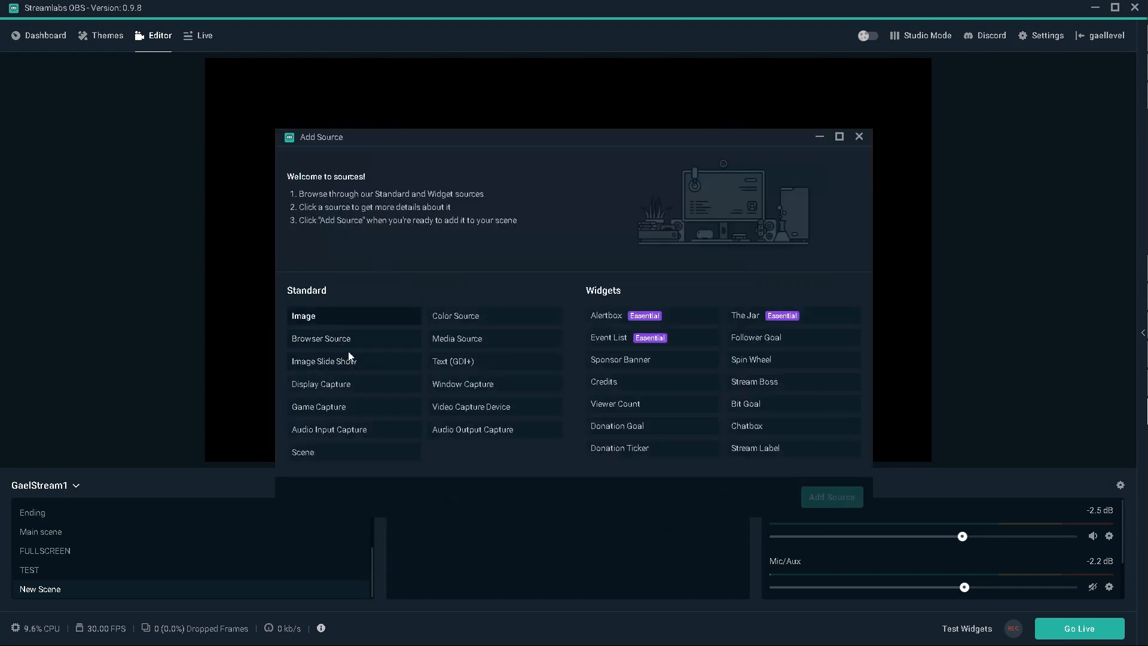
pyautogui.click(457, 338)
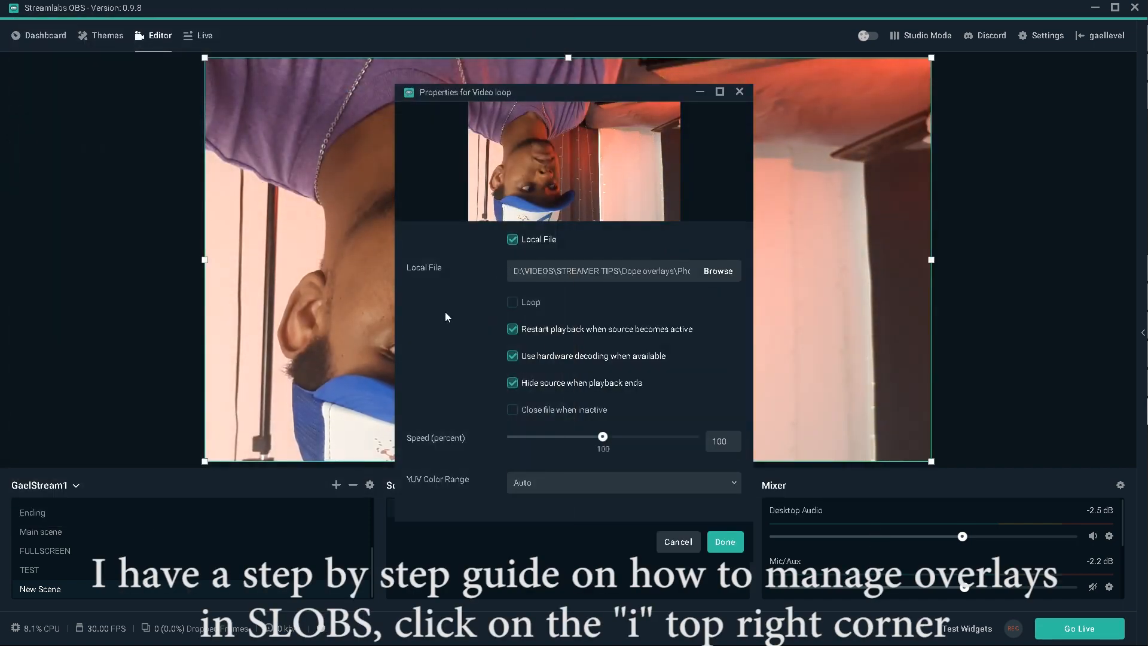
pyautogui.moveTo(464, 91); pyautogui.dragTo(547, 129)
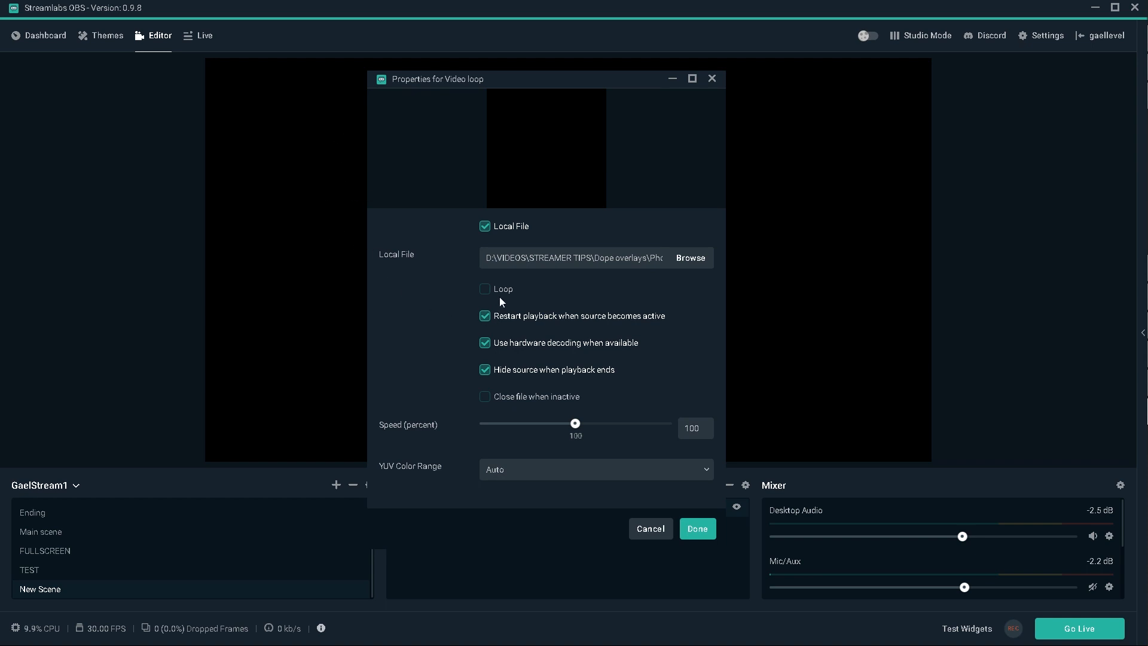
pyautogui.click(485, 289)
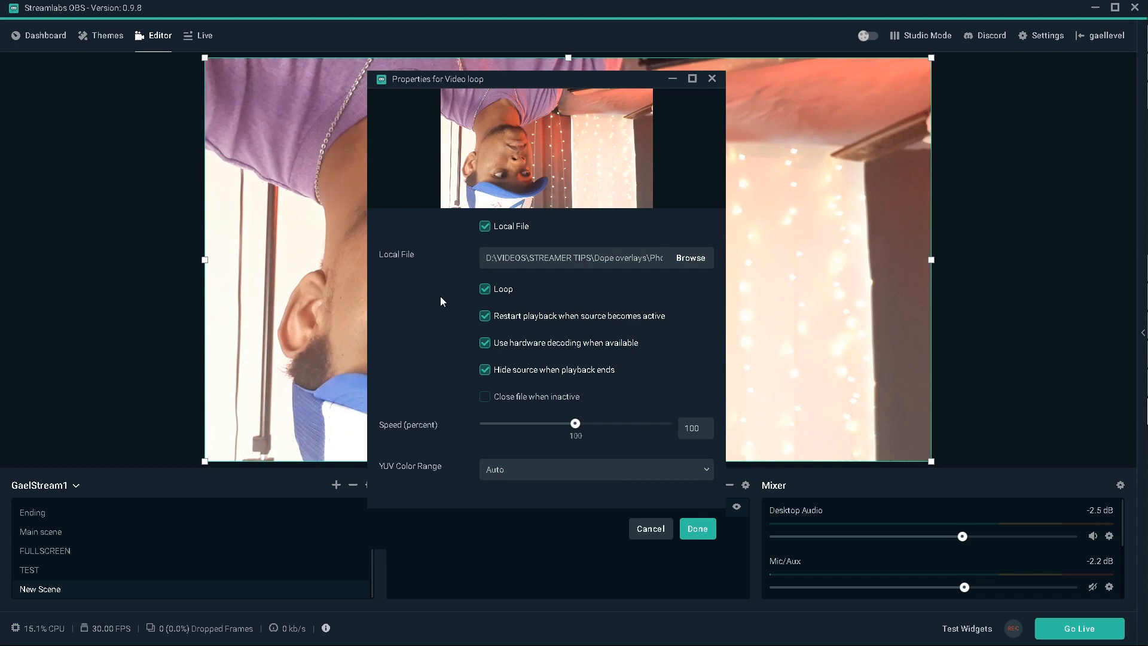
pyautogui.click(696, 528)
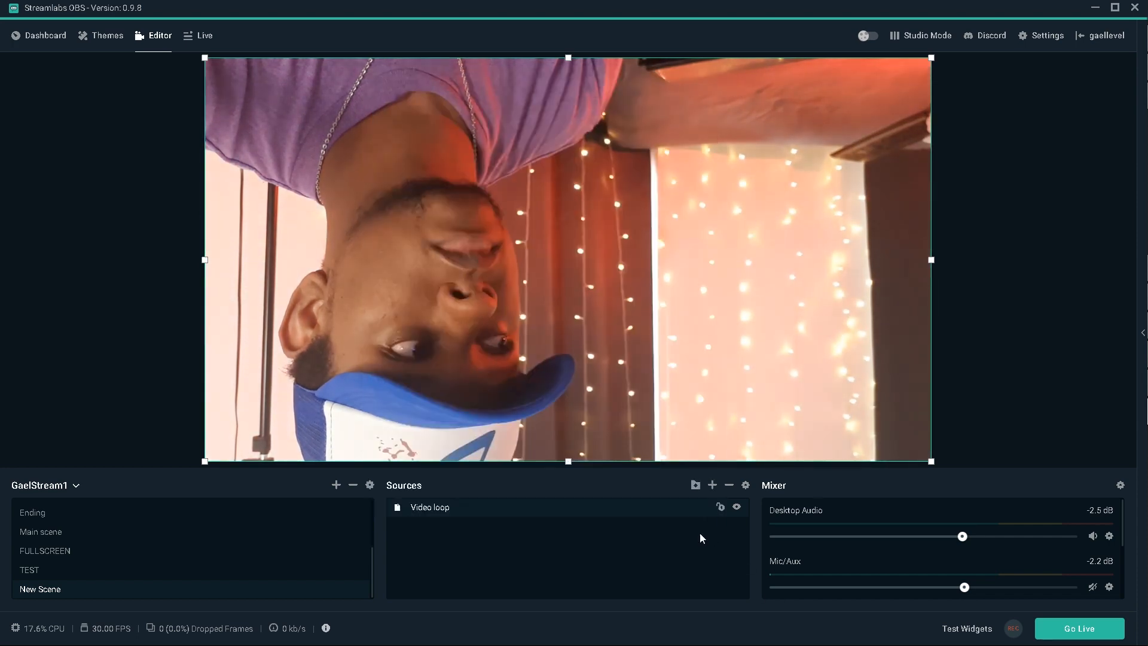
# Flip the Video loop clip vertically and add a Color Correction filter to it.
pyautogui.rightClick(430, 507)
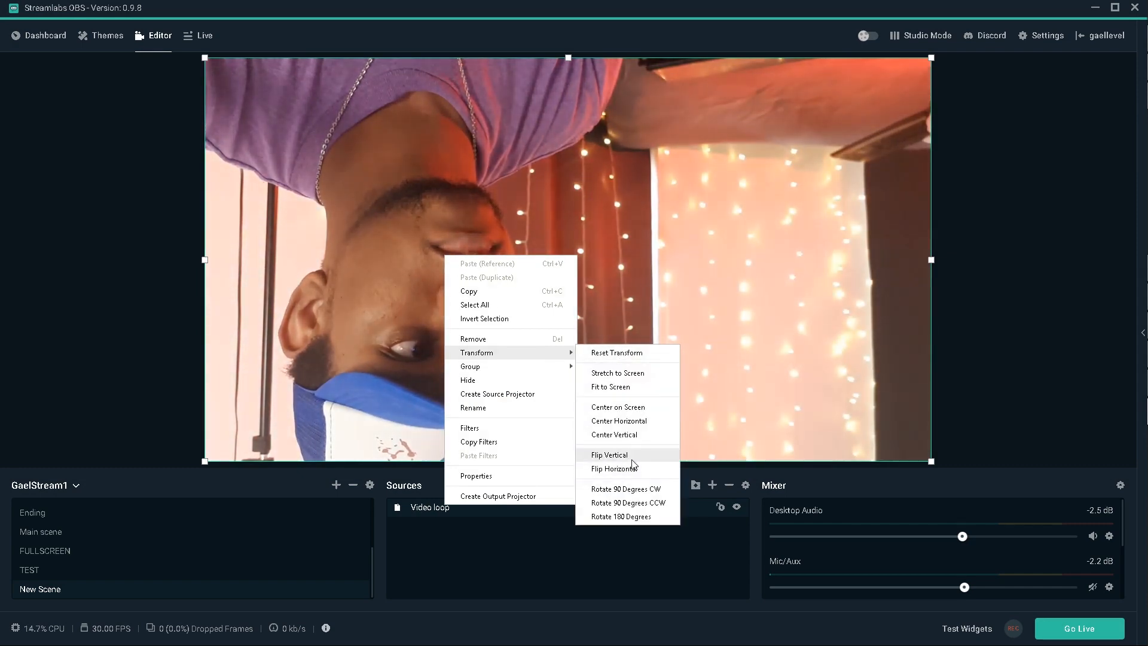
pyautogui.click(609, 454)
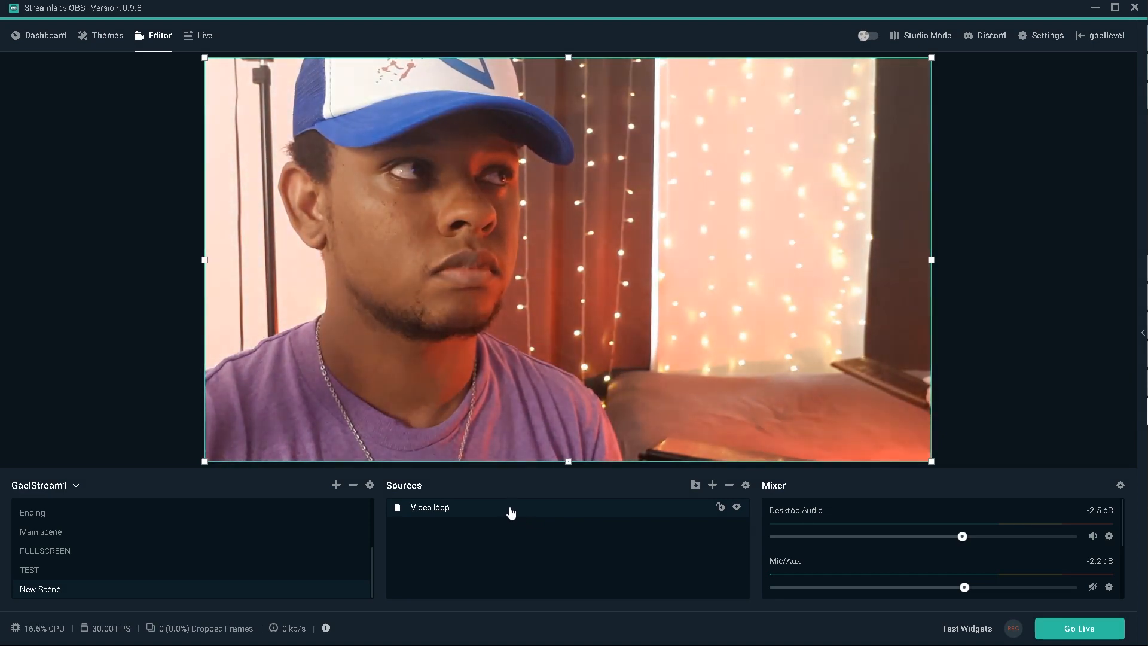
pyautogui.moveTo(503, 499)
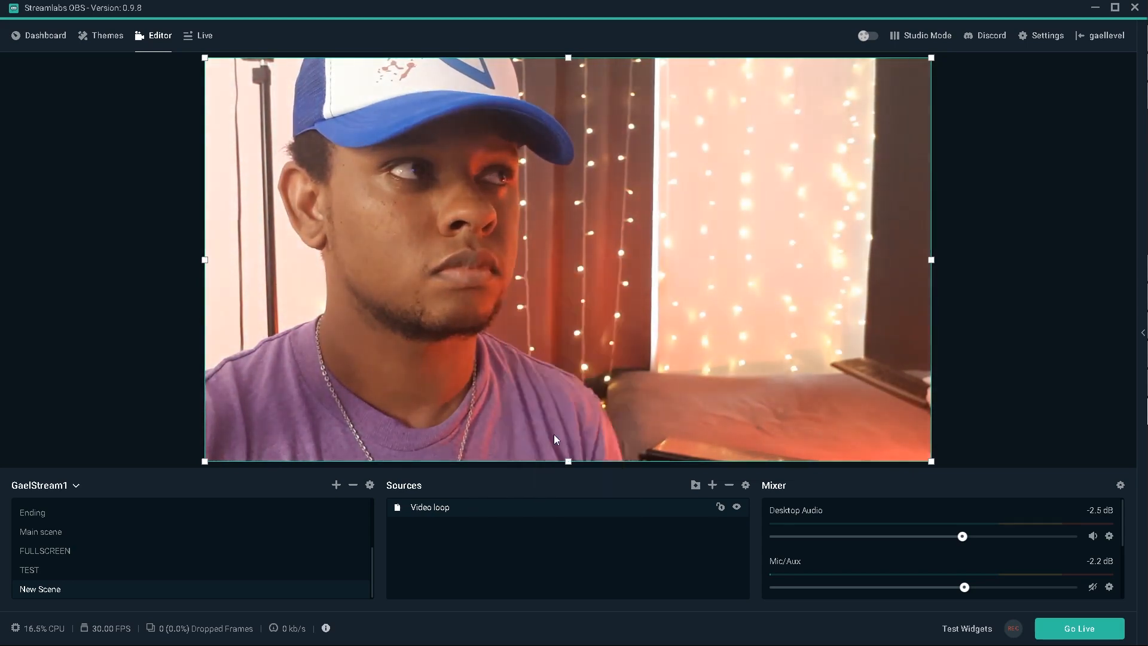
pyautogui.click(721, 507)
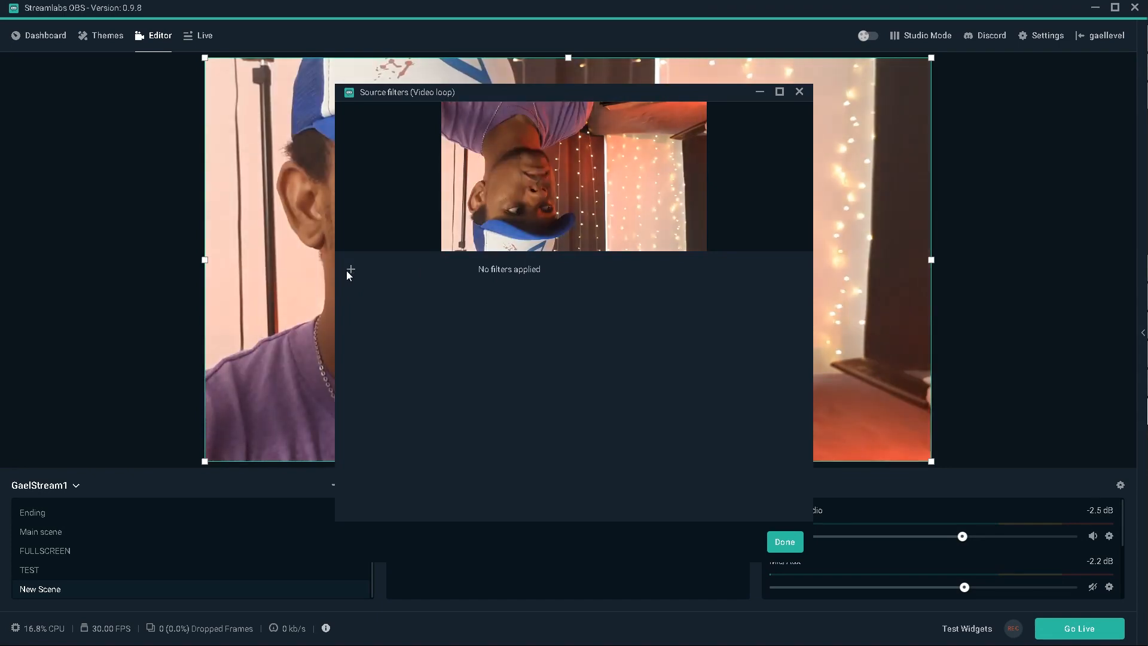
pyautogui.click(350, 269)
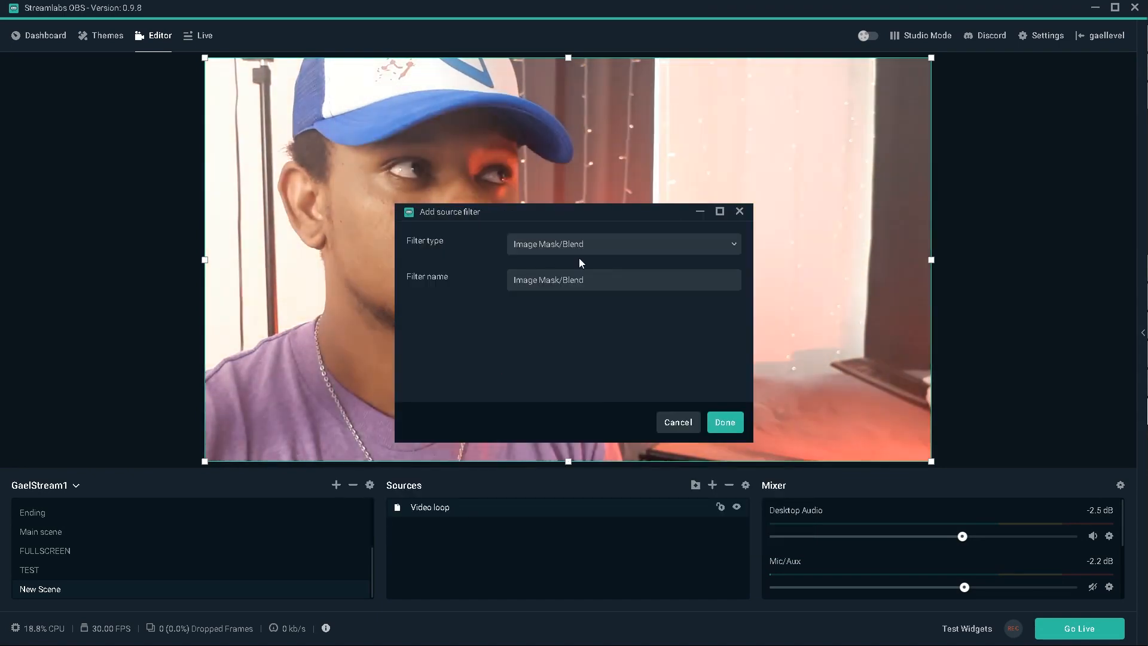
pyautogui.click(624, 244)
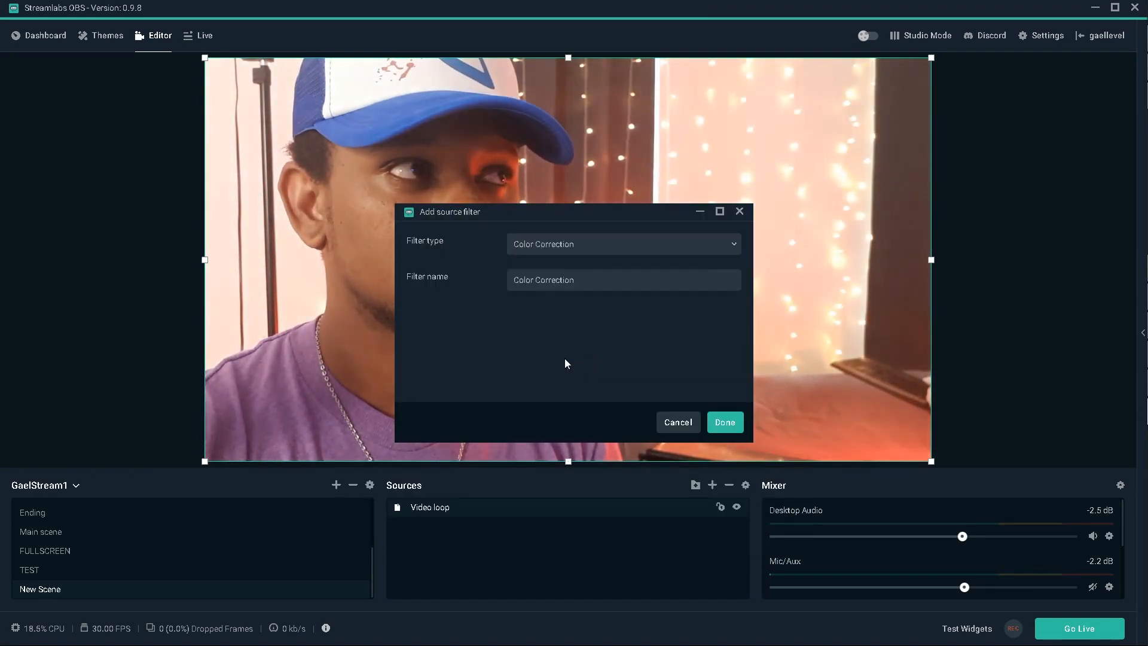
pyautogui.click(724, 422)
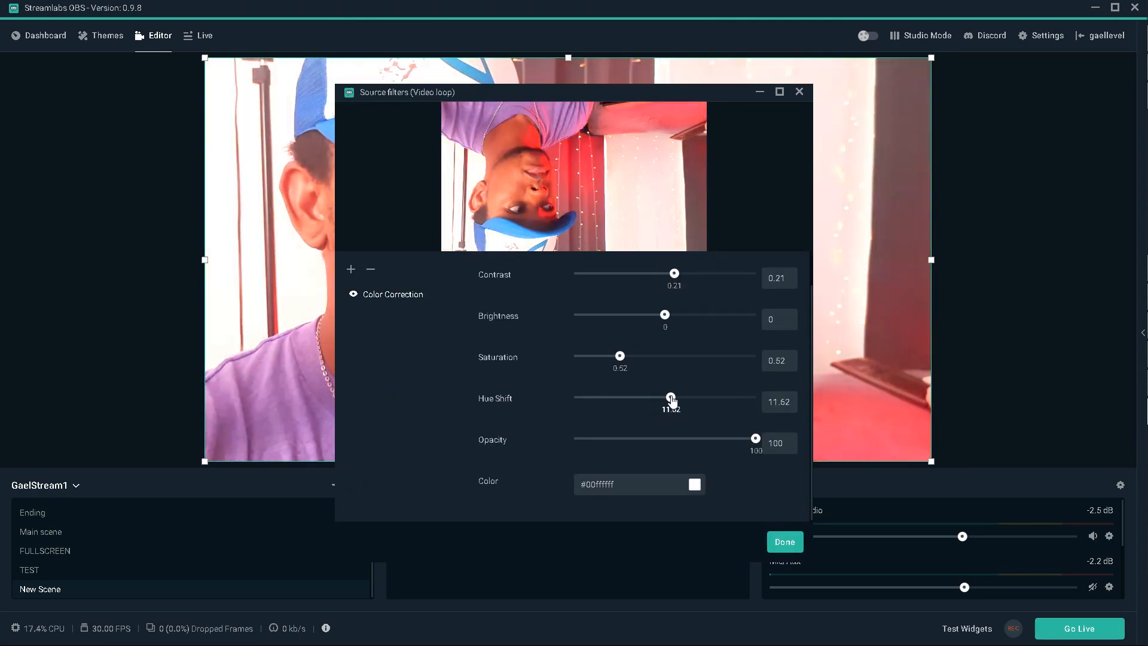
pyautogui.click(784, 542)
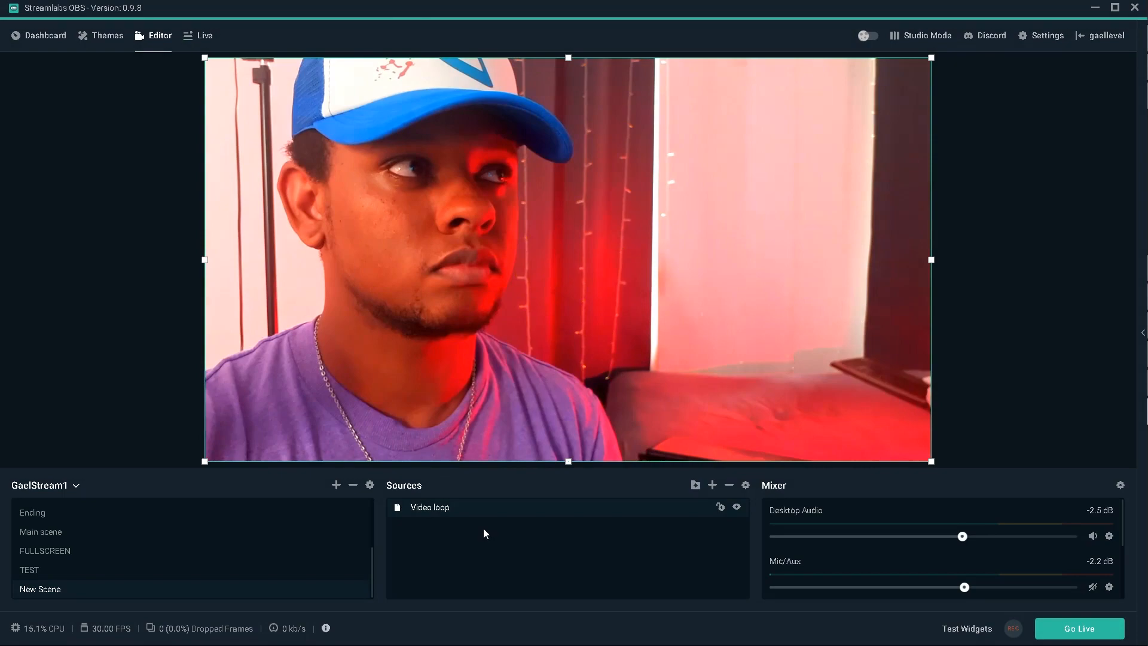
pyautogui.moveTo(712, 485)
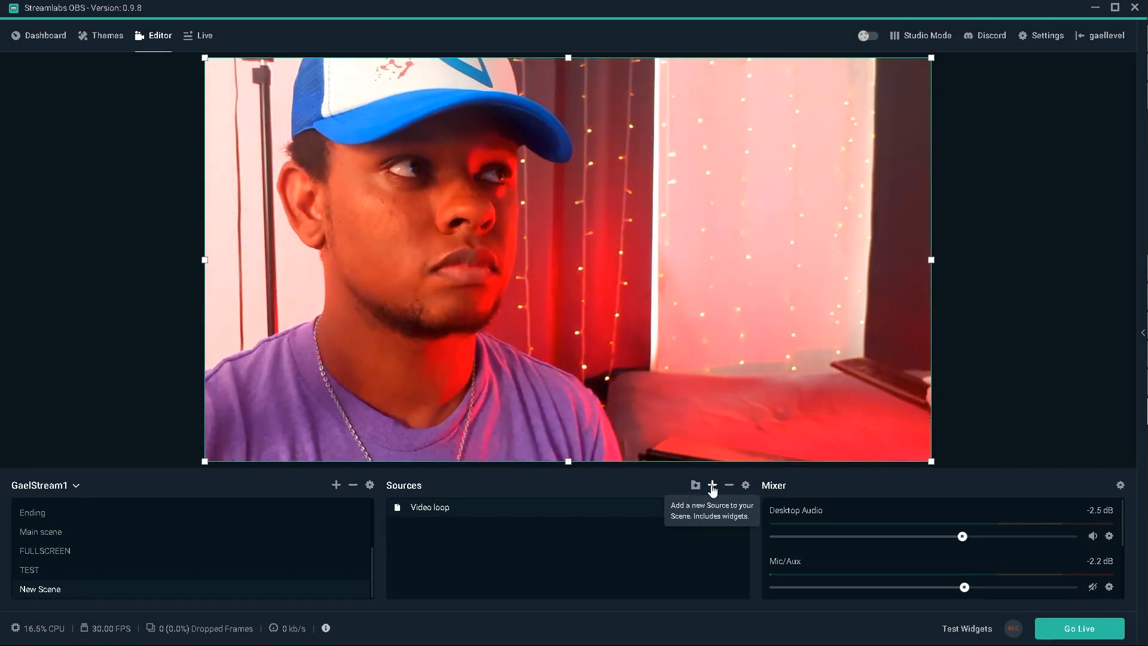
# Add a dark gray Color Source box to the scene.
pyautogui.click(712, 485)
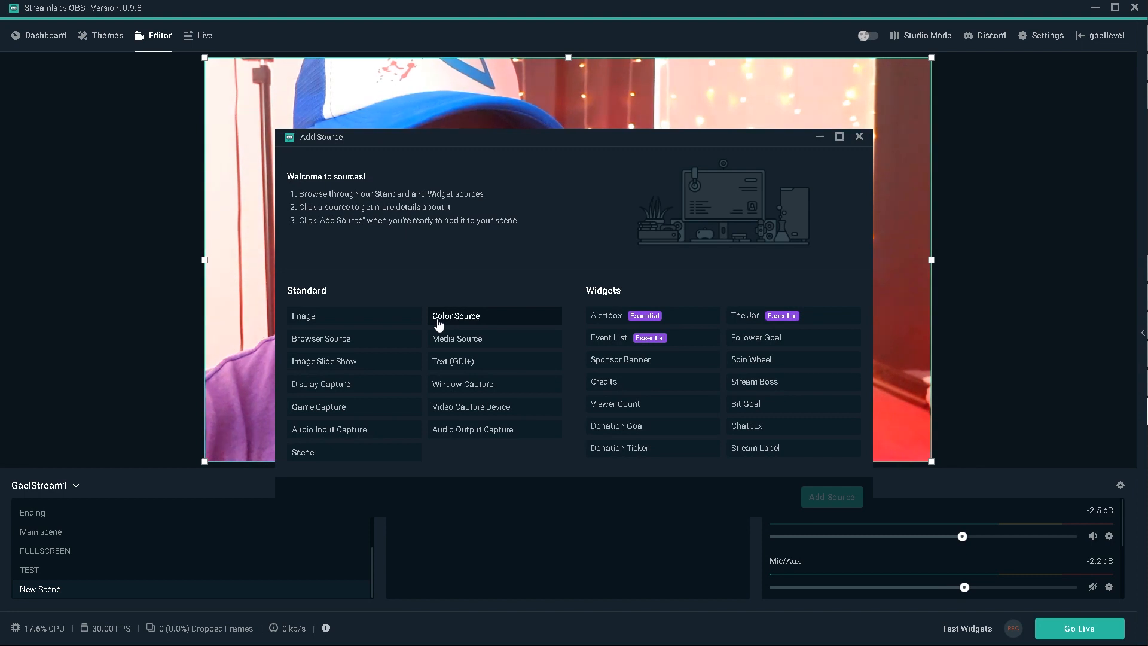
pyautogui.moveTo(457, 338)
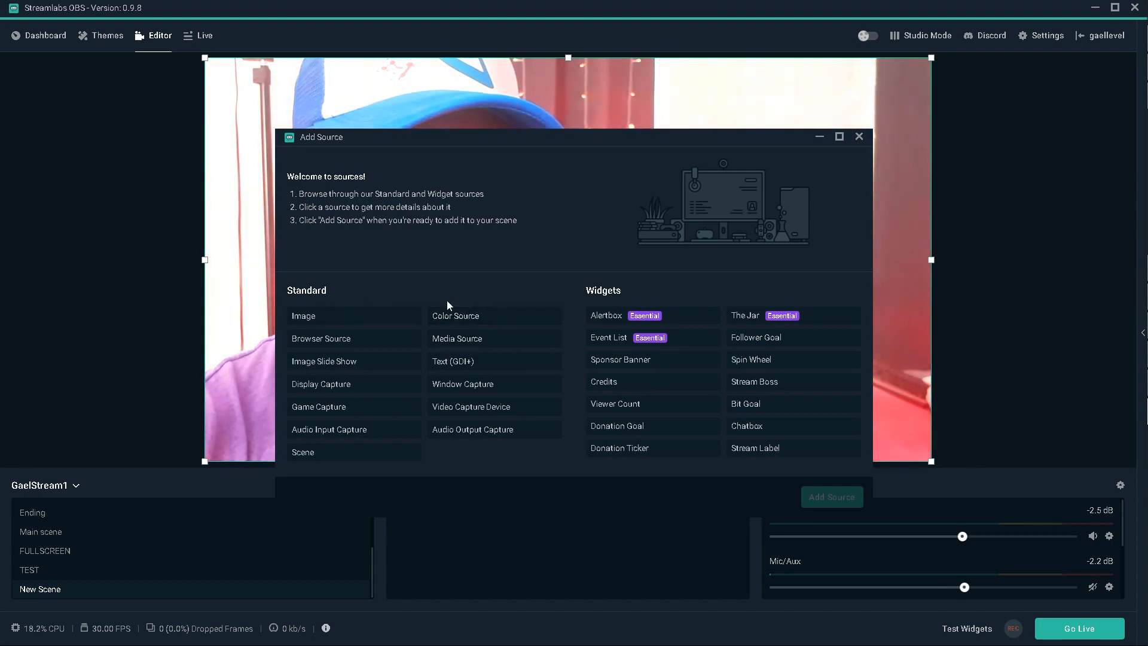
pyautogui.moveTo(494, 317)
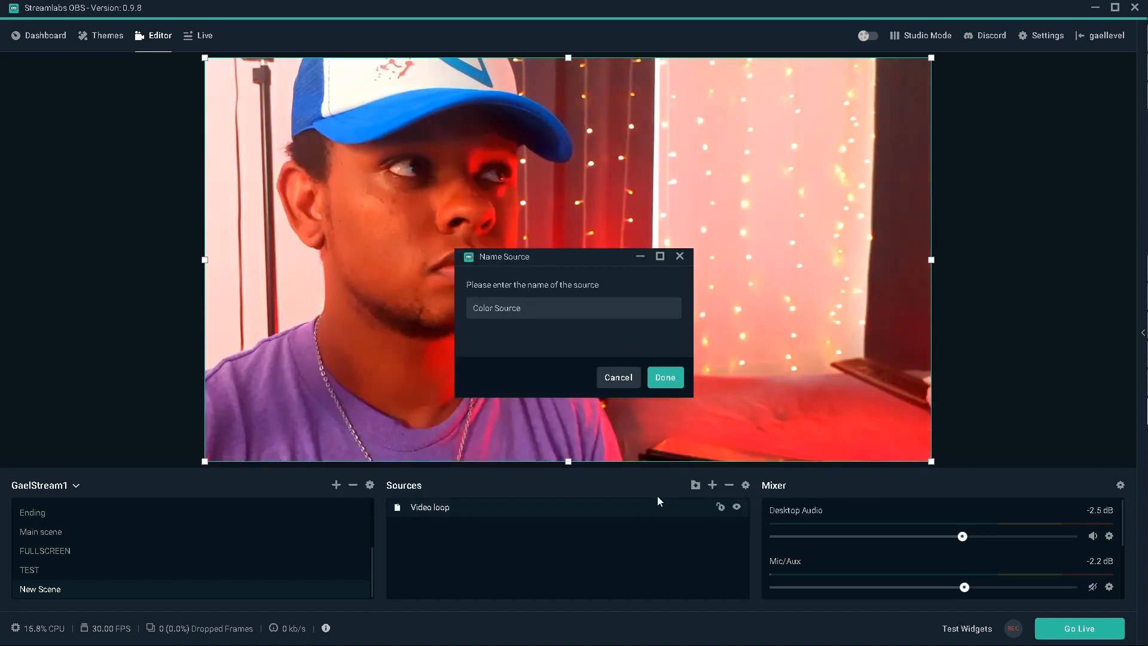
pyautogui.click(664, 377)
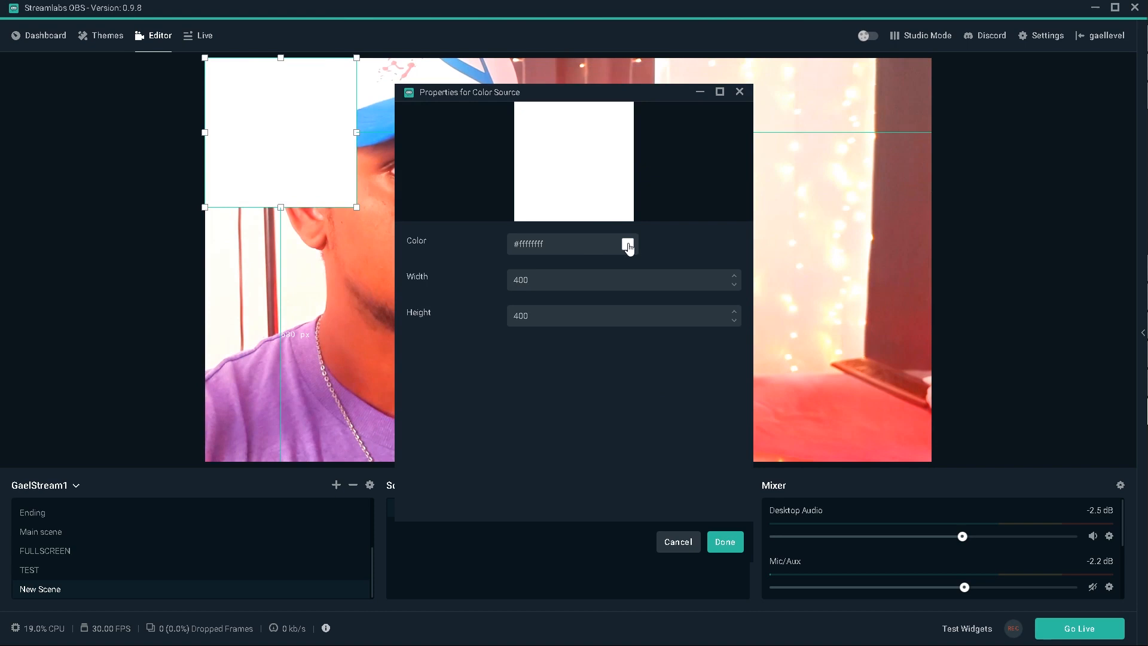
pyautogui.click(628, 244)
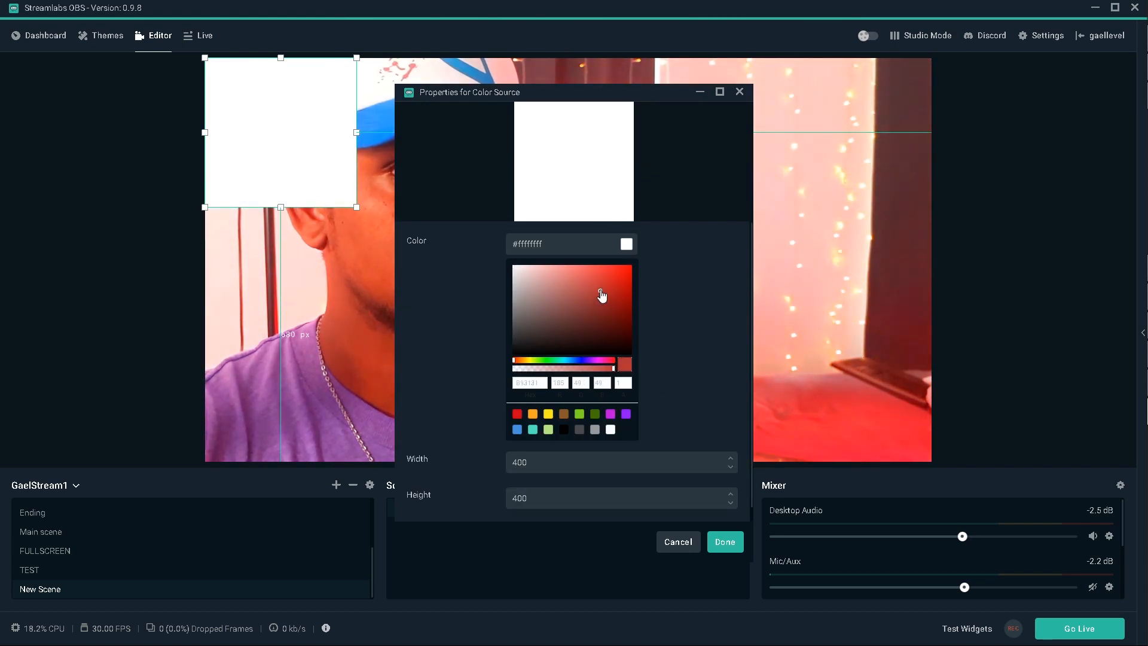
pyautogui.click(621, 284)
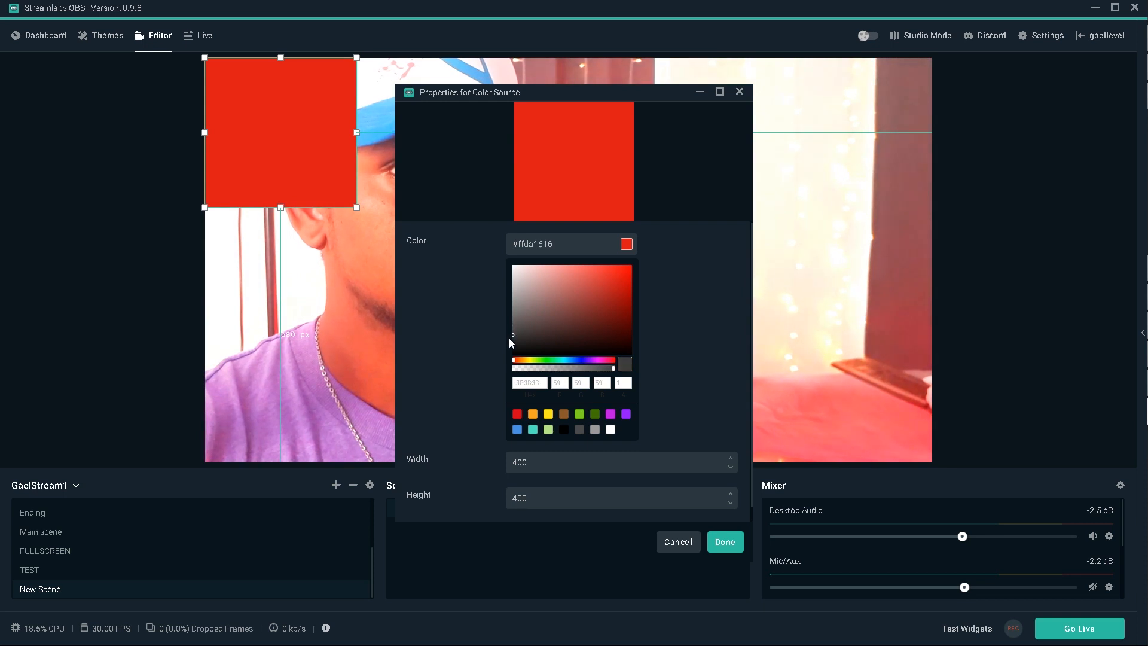
pyautogui.click(515, 342)
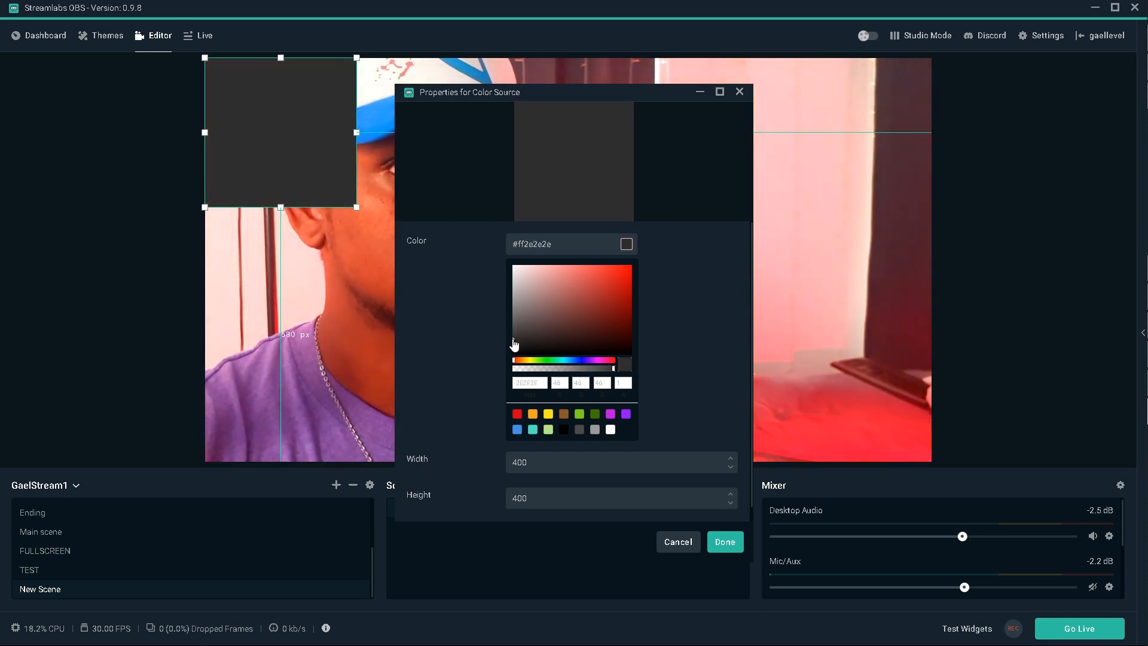
pyautogui.click(724, 541)
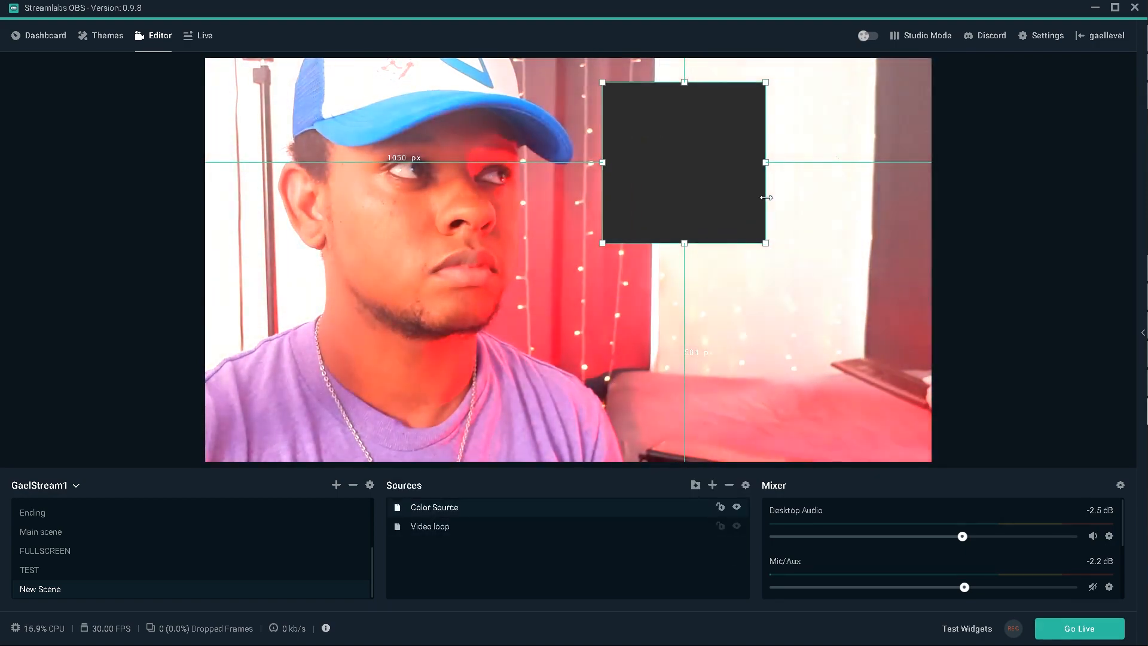
# Shape the box into a thin top bar, then duplicate it into a middle panel and bottom bar.
pyautogui.moveTo(767, 161); pyautogui.dragTo(908, 161)
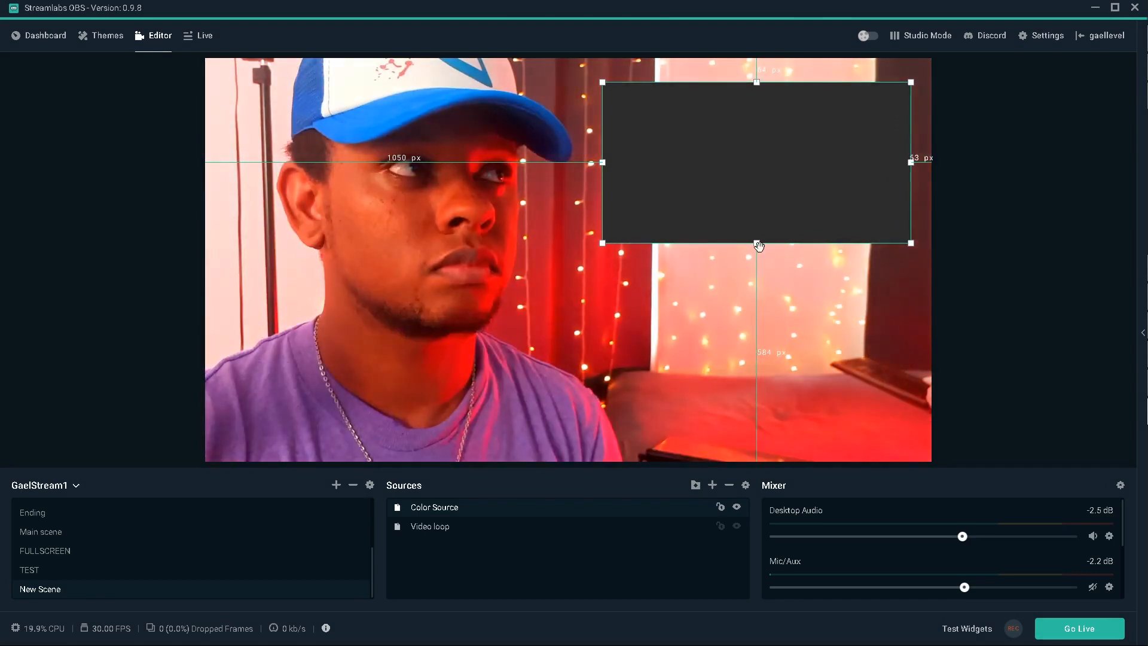
pyautogui.moveTo(758, 245); pyautogui.dragTo(757, 175)
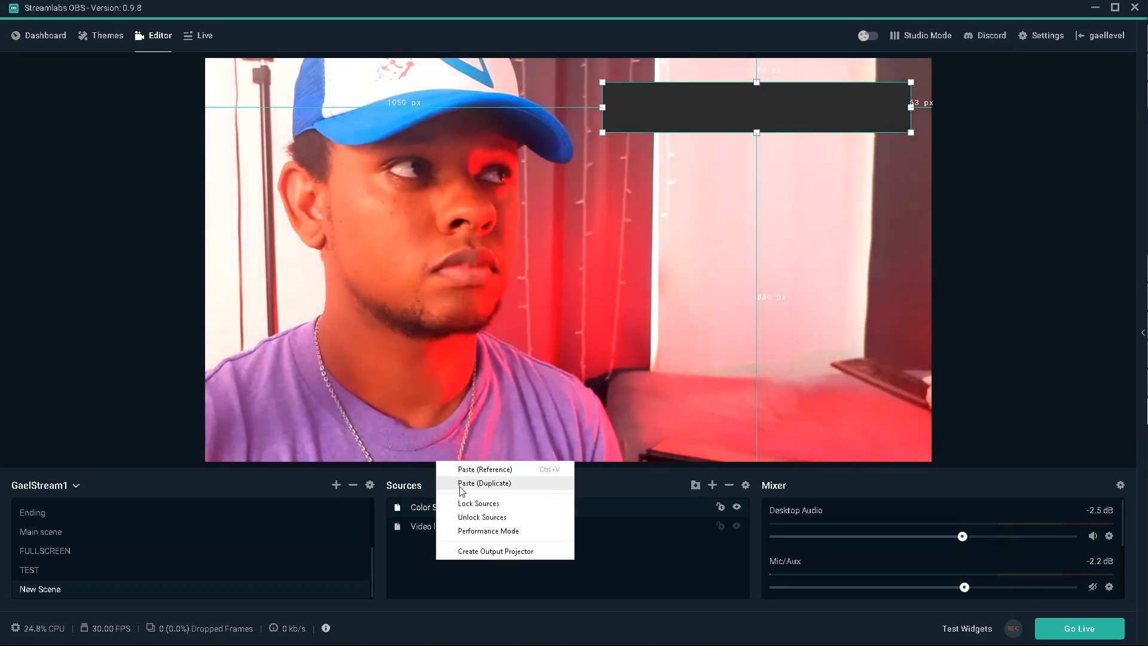
pyautogui.click(484, 482)
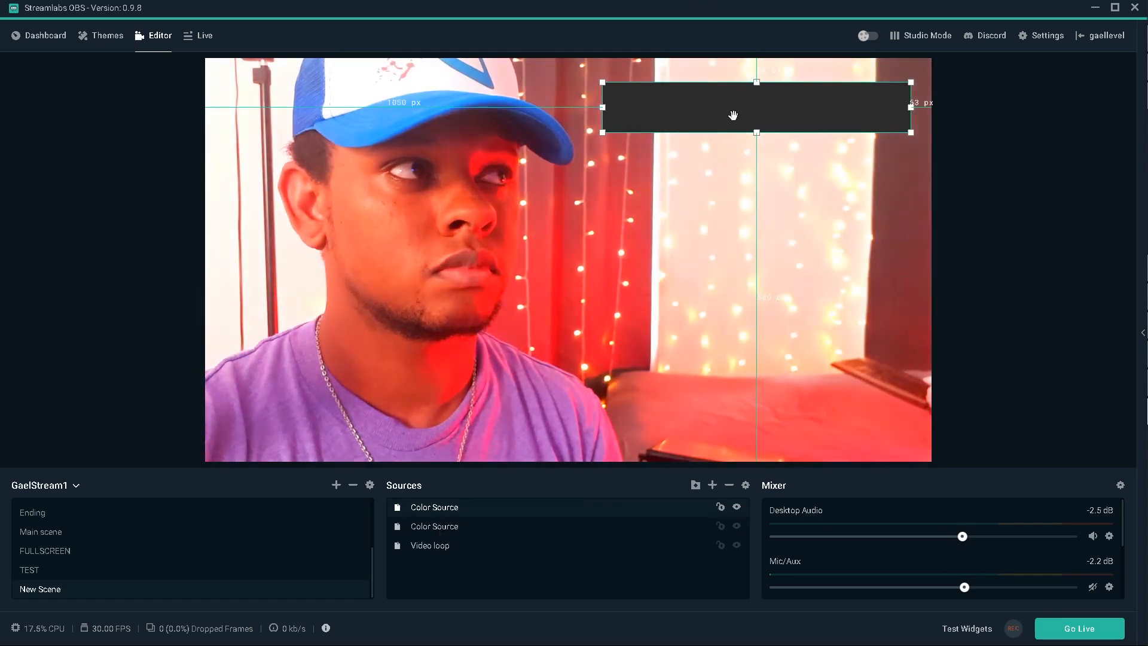
pyautogui.moveTo(733, 115); pyautogui.dragTo(692, 170)
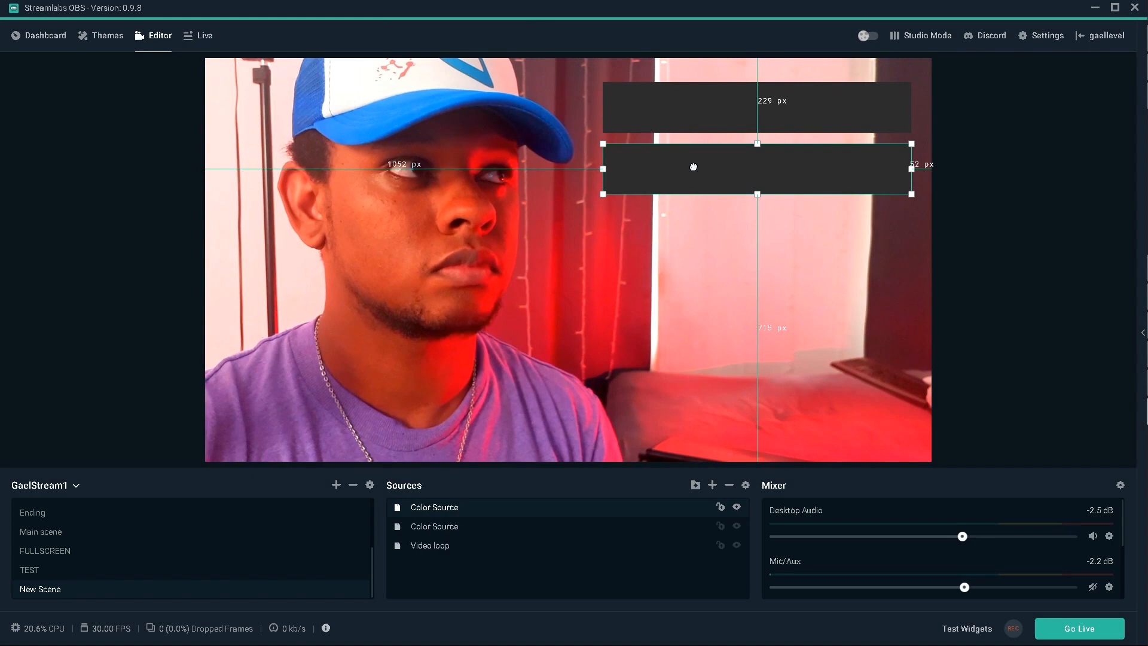
pyautogui.moveTo(757, 193); pyautogui.dragTo(757, 289)
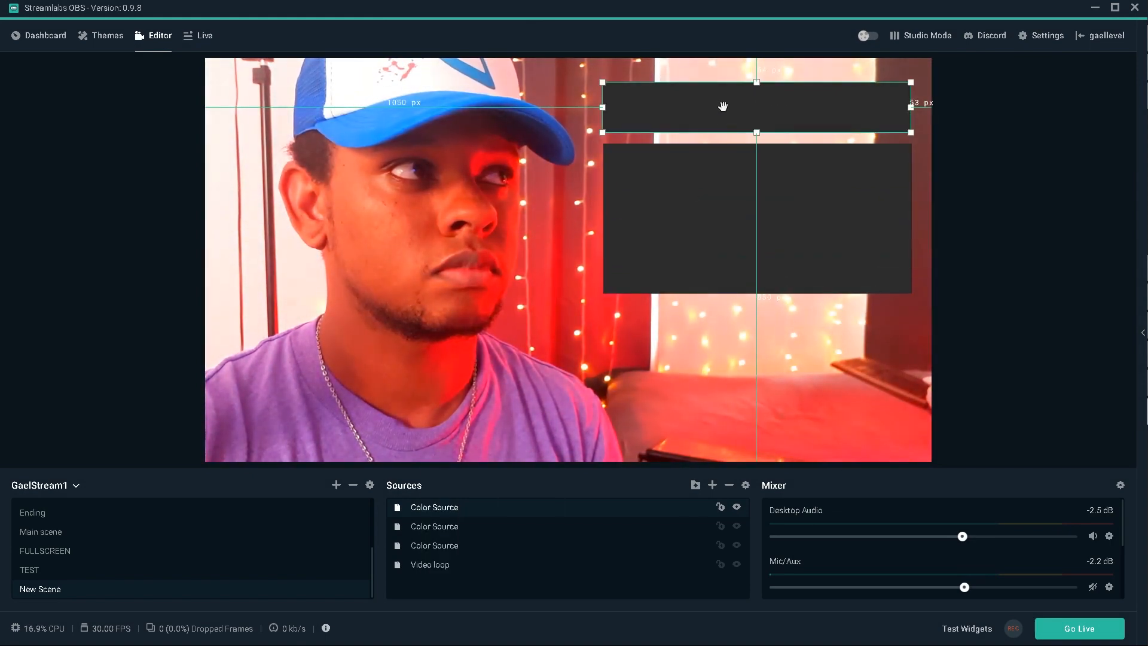
pyautogui.moveTo(723, 106); pyautogui.dragTo(721, 223)
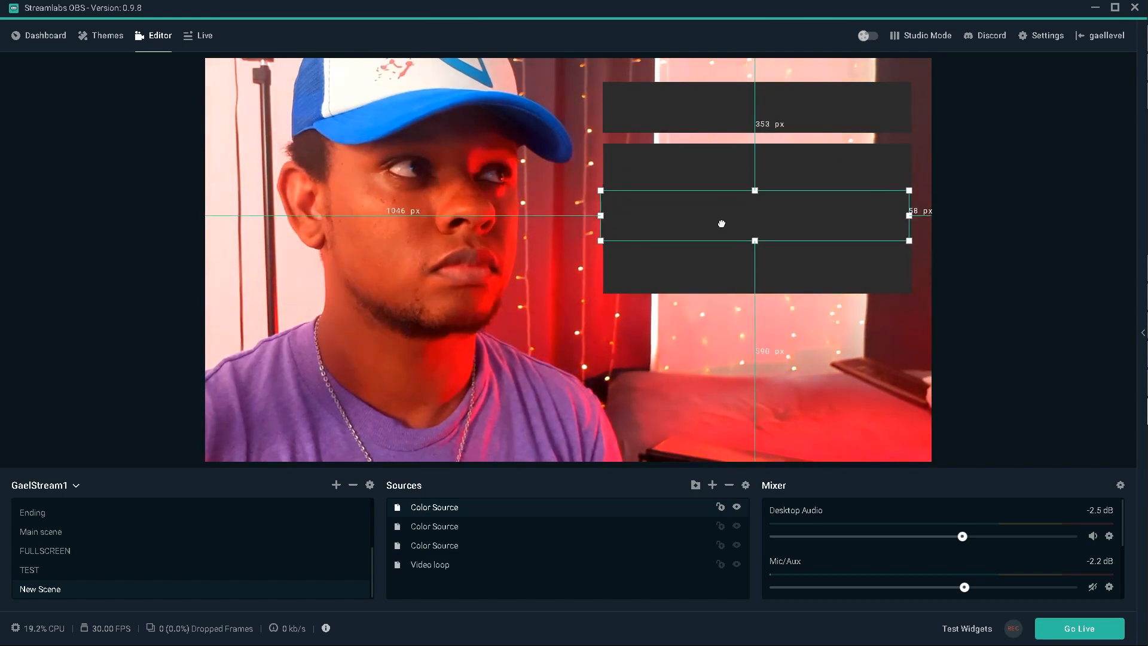
pyautogui.click(434, 545)
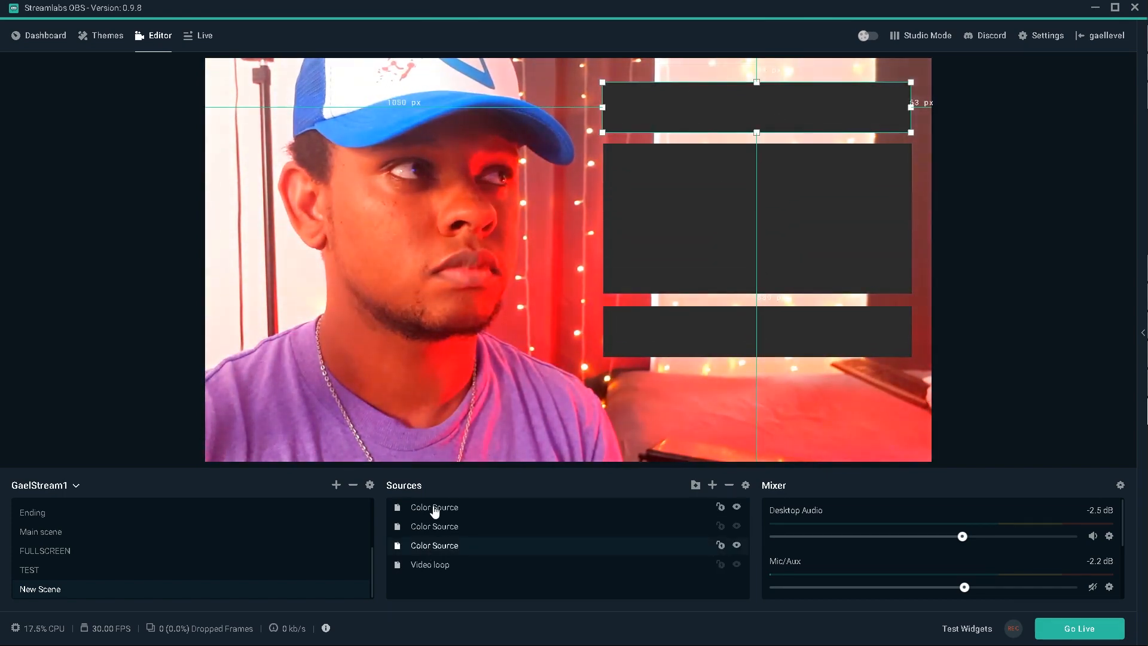
pyautogui.click(694, 485)
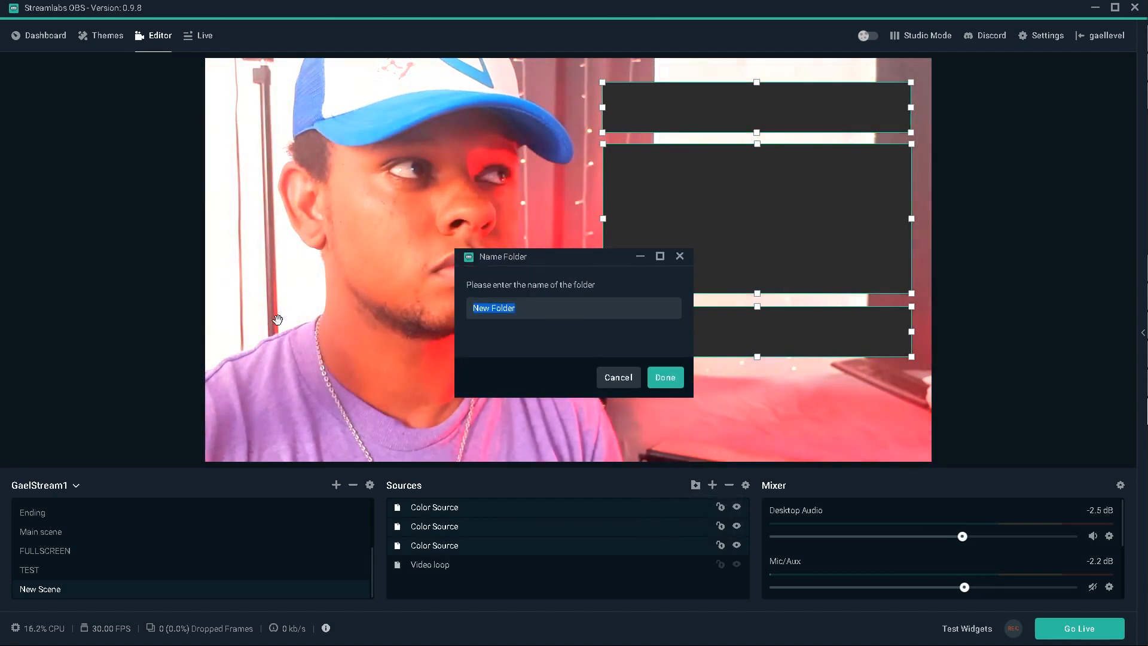
# Name the new folder 'color' and review the chat box settings.
pyautogui.click(664, 377)
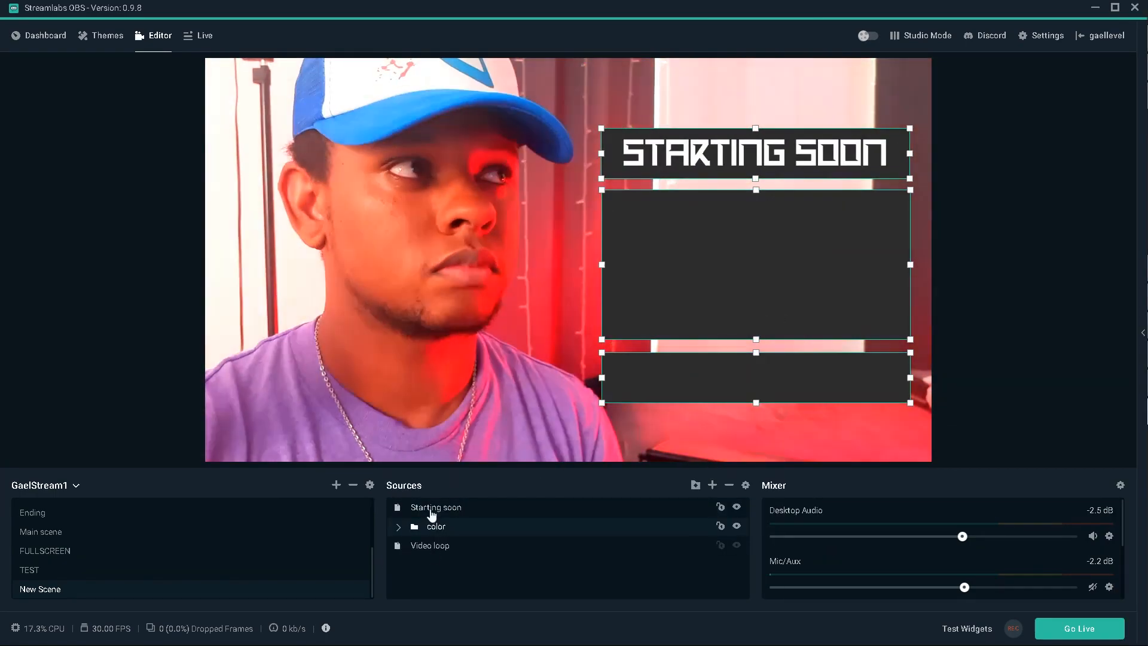
pyautogui.doubleClick(436, 507)
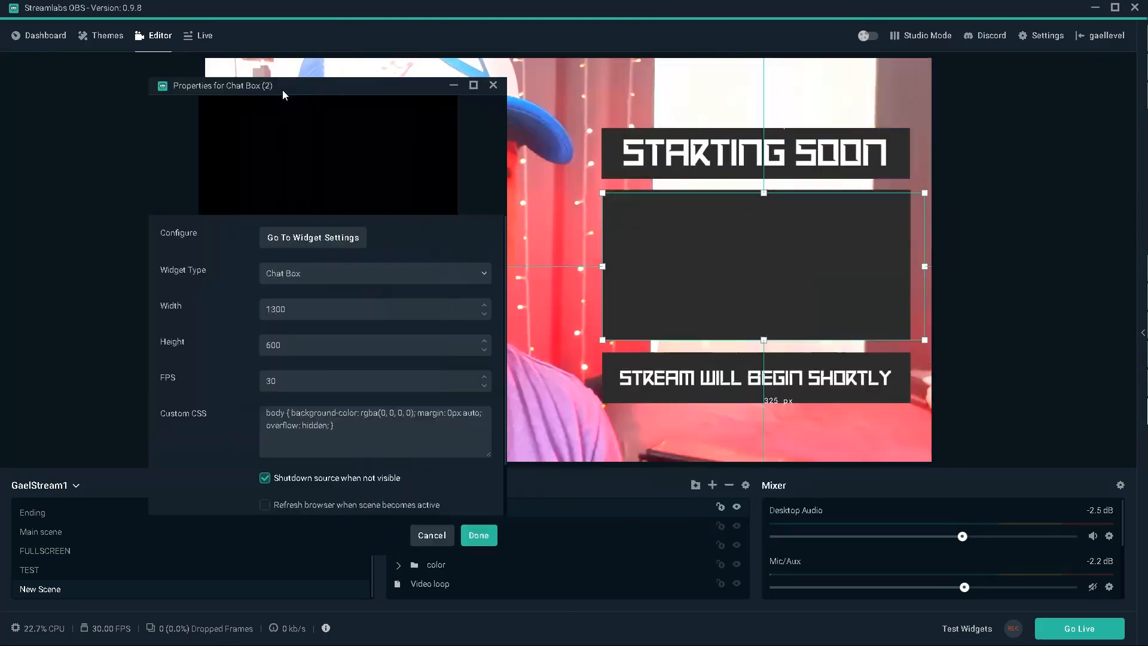
pyautogui.click(478, 535)
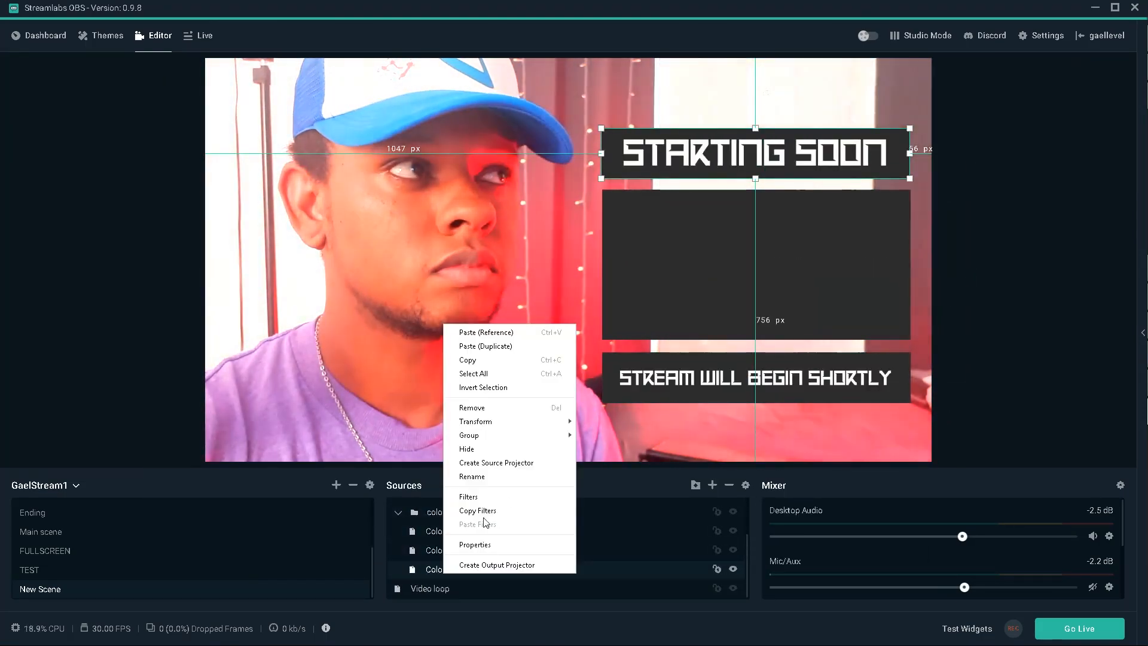
# Add a Color Correction filter to a gray box and lower its opacity to 80.
pyautogui.click(469, 497)
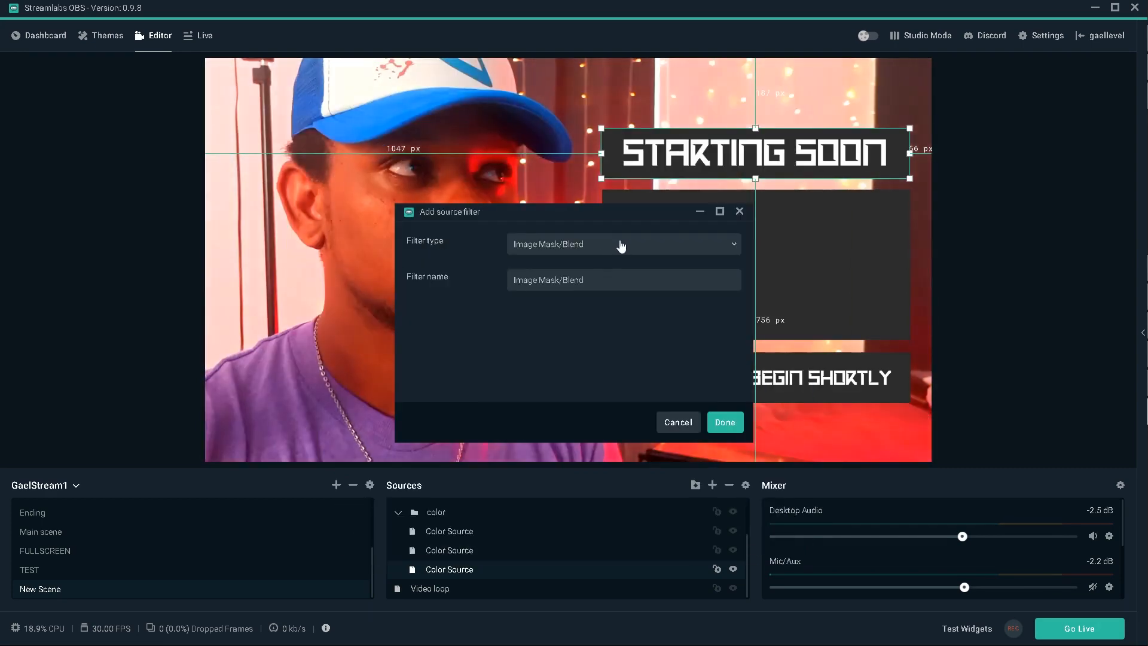
pyautogui.click(622, 244)
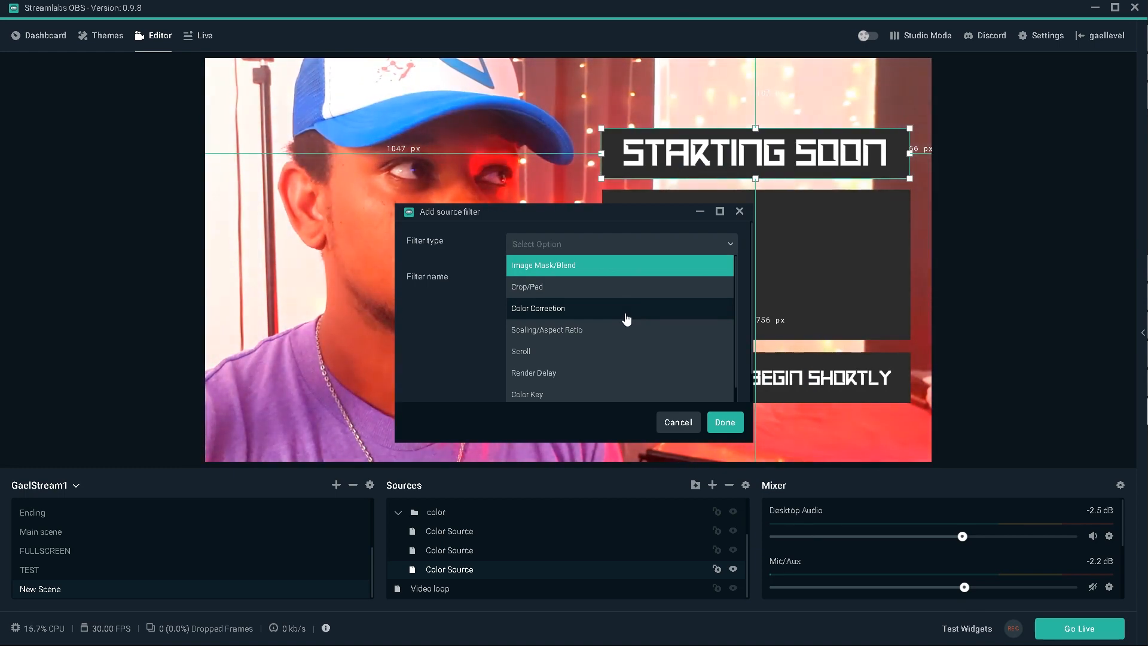
pyautogui.moveTo(622, 317)
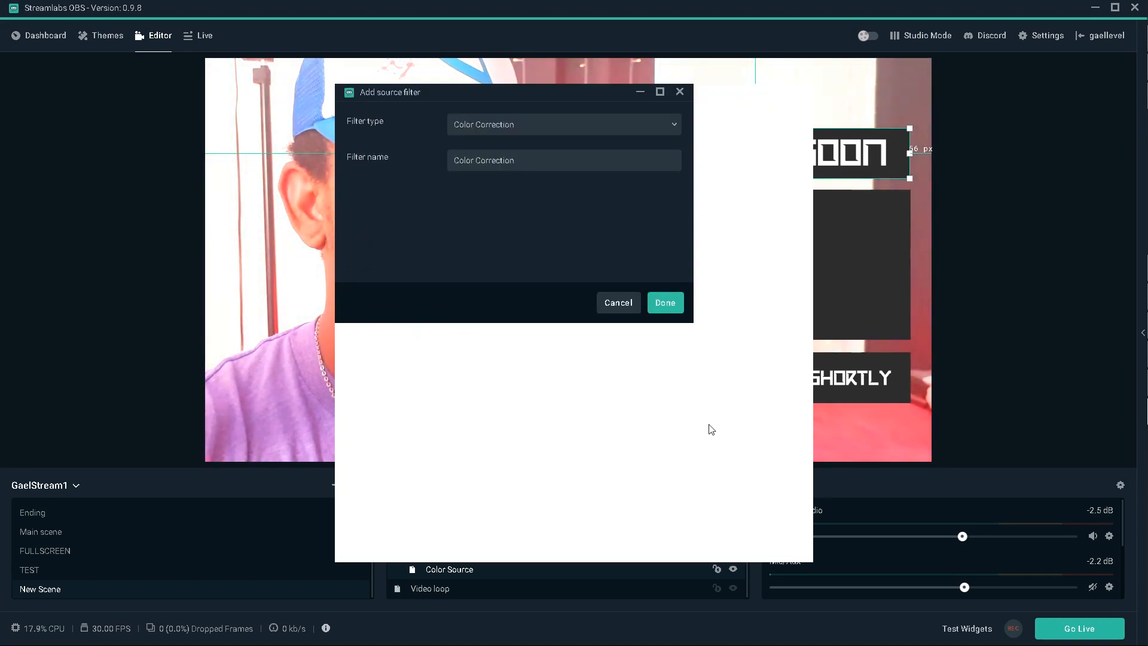
pyautogui.click(665, 303)
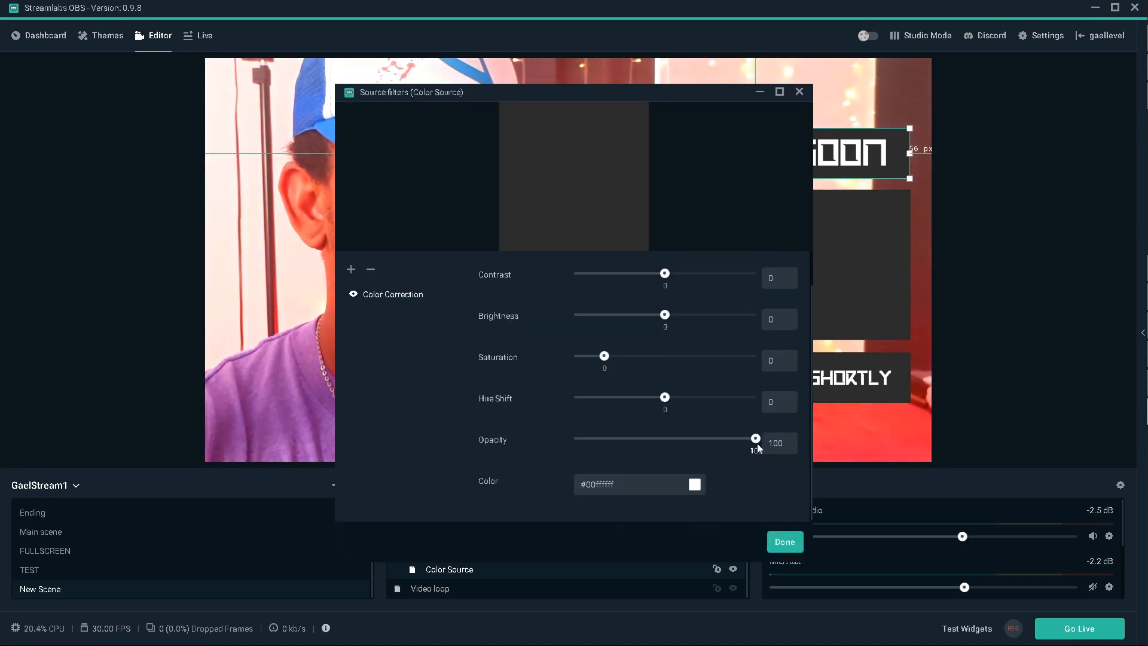
pyautogui.moveTo(757, 438); pyautogui.dragTo(740, 439)
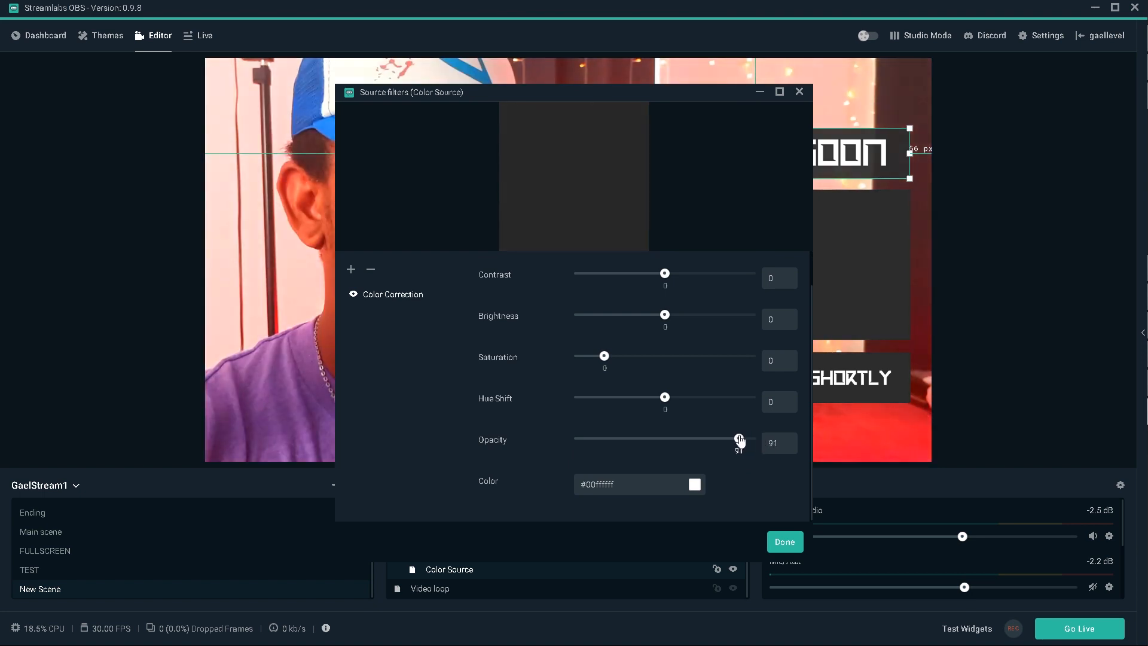
pyautogui.moveTo(739, 439); pyautogui.dragTo(726, 440)
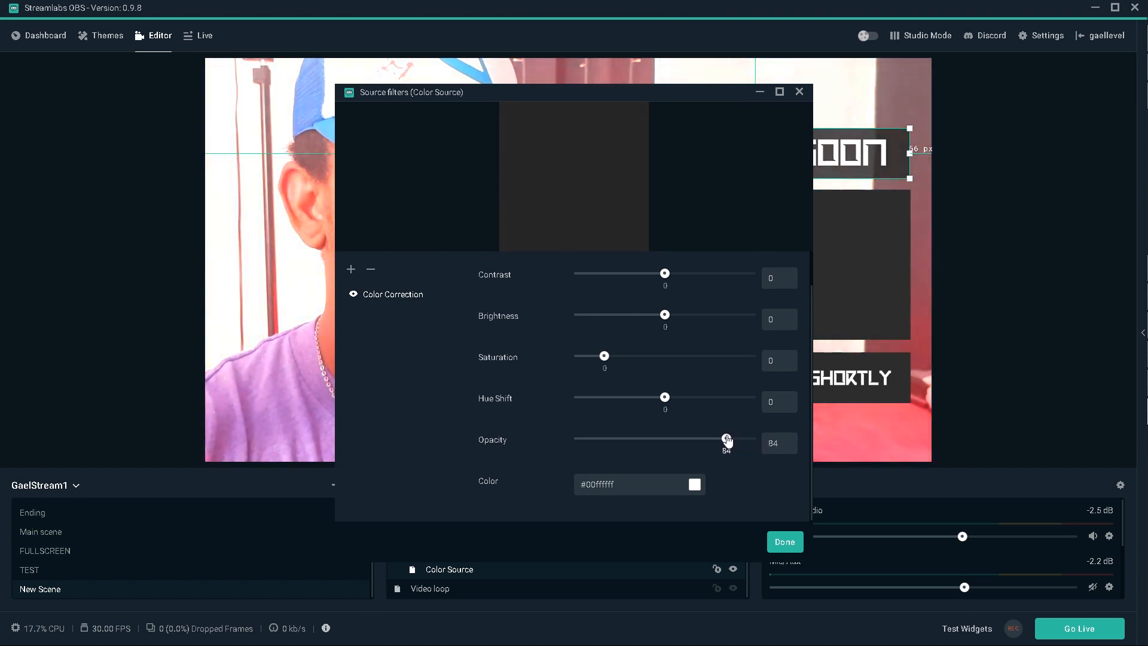
pyautogui.moveTo(727, 439); pyautogui.dragTo(719, 440)
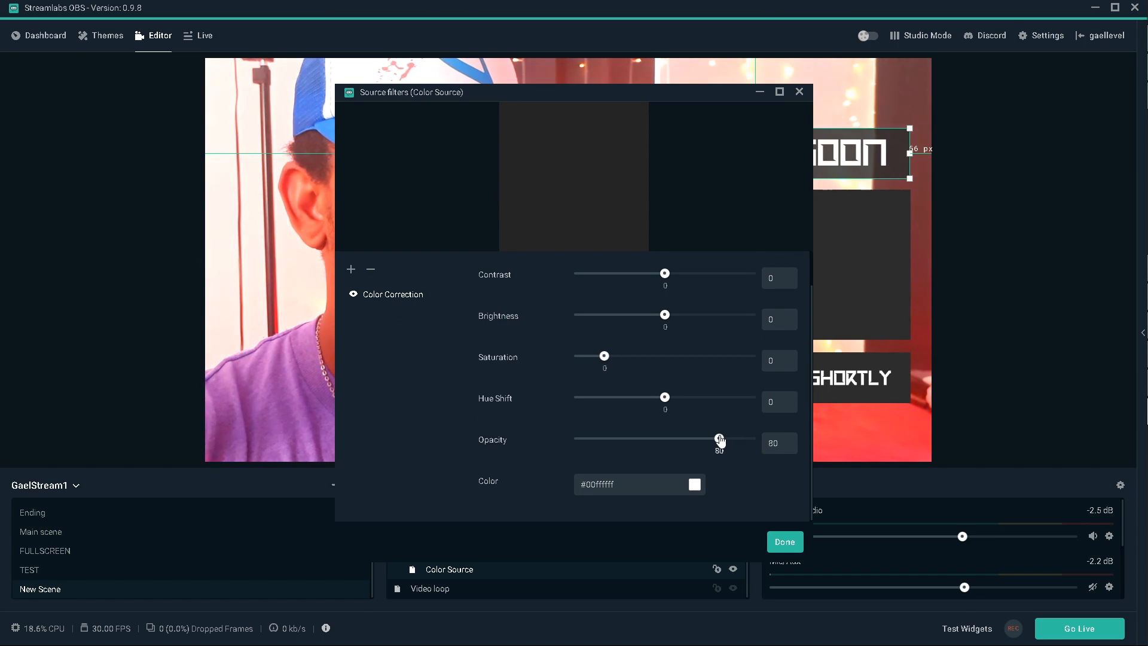
pyautogui.click(784, 542)
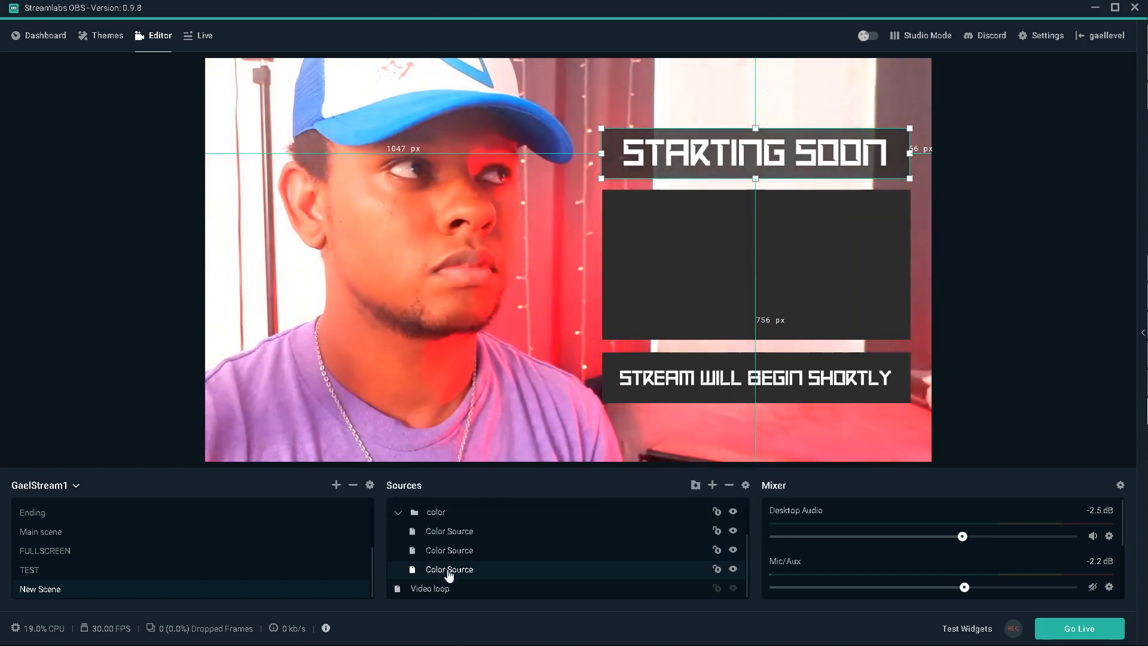
# Send !social in stream chat, then select the large middle gray panel.
pyautogui.rightClick(449, 569)
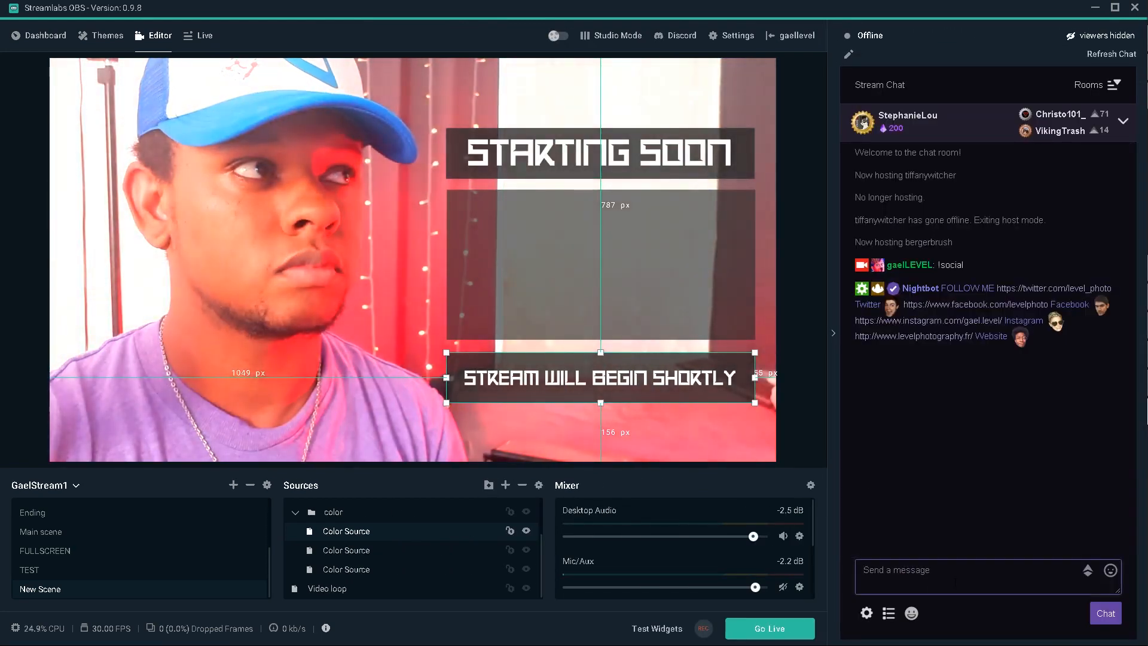
pyautogui.write('!social')
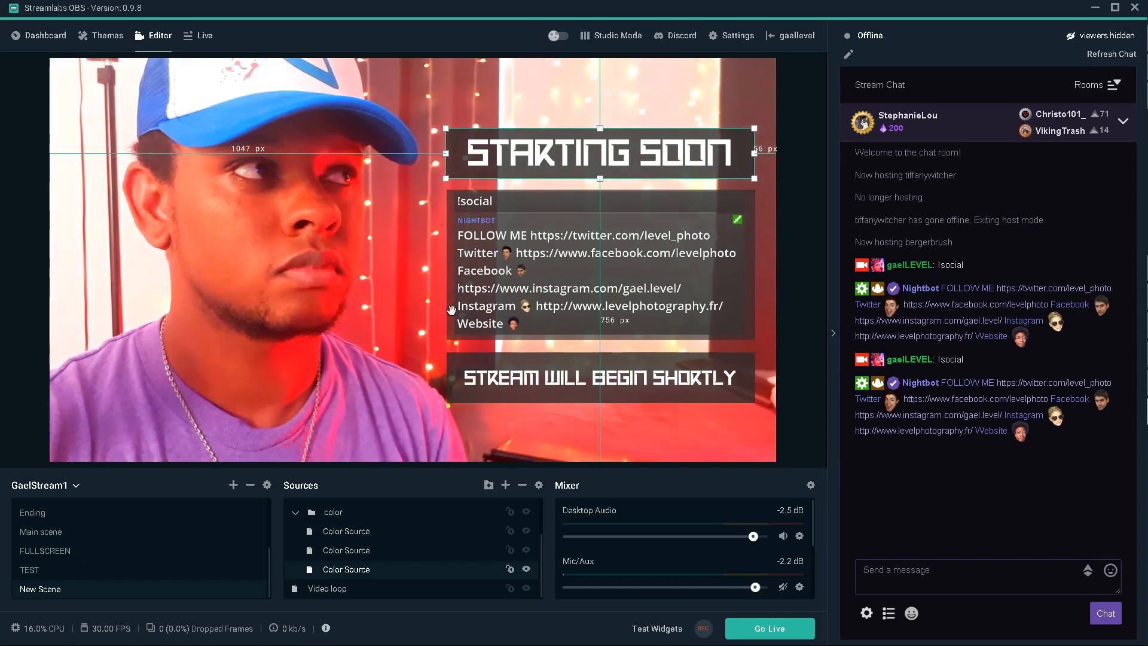
pyautogui.click(346, 551)
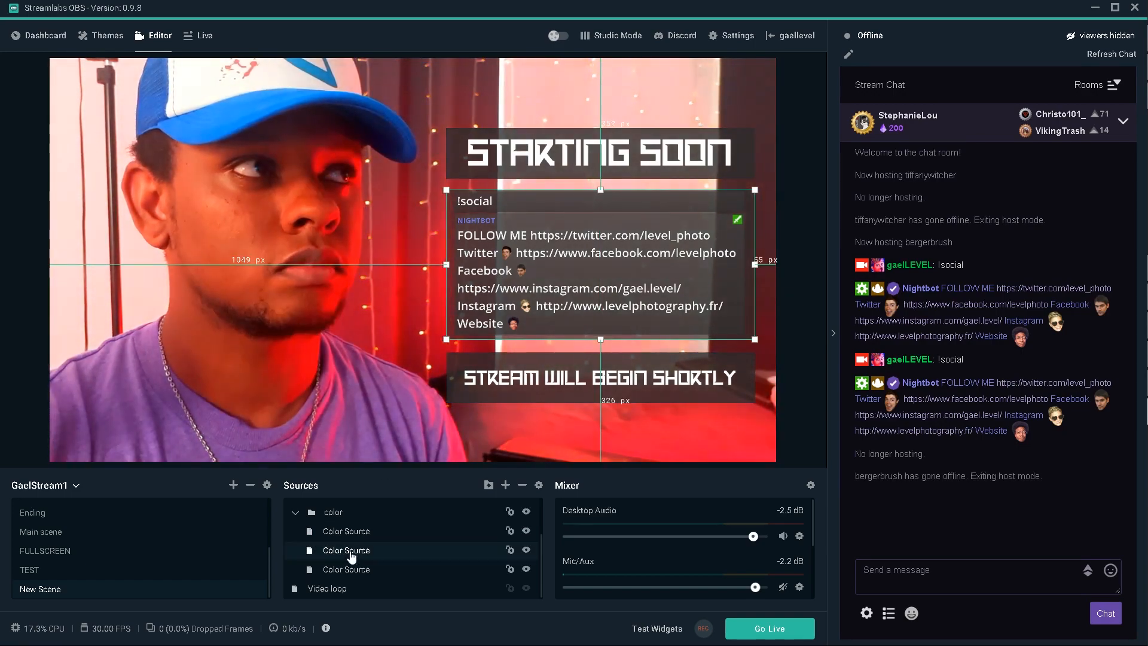
# Adjust the Video loop's Color Correction contrast, then return to the Starting Soon scene.
pyautogui.doubleClick(345, 550)
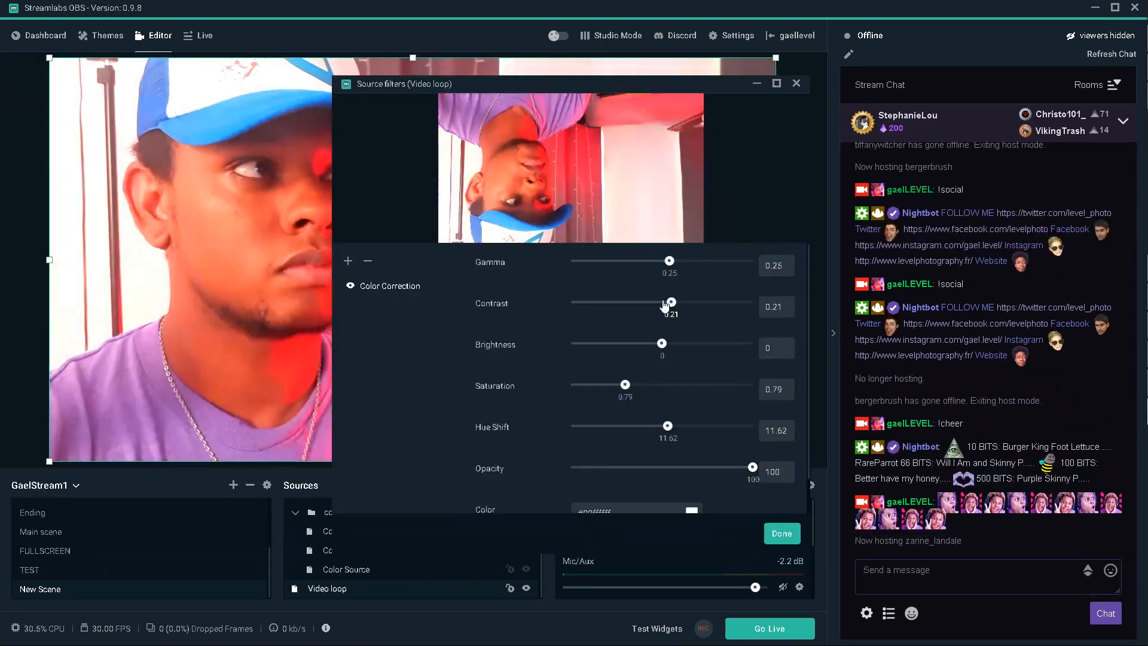
pyautogui.click(780, 533)
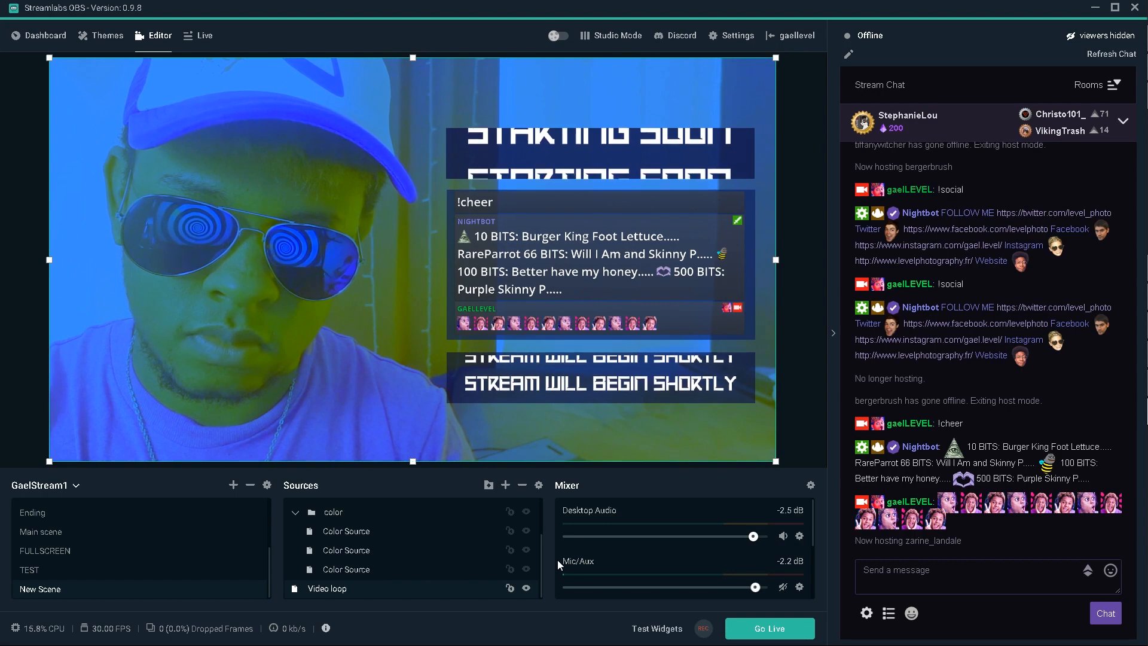
pyautogui.click(42, 565)
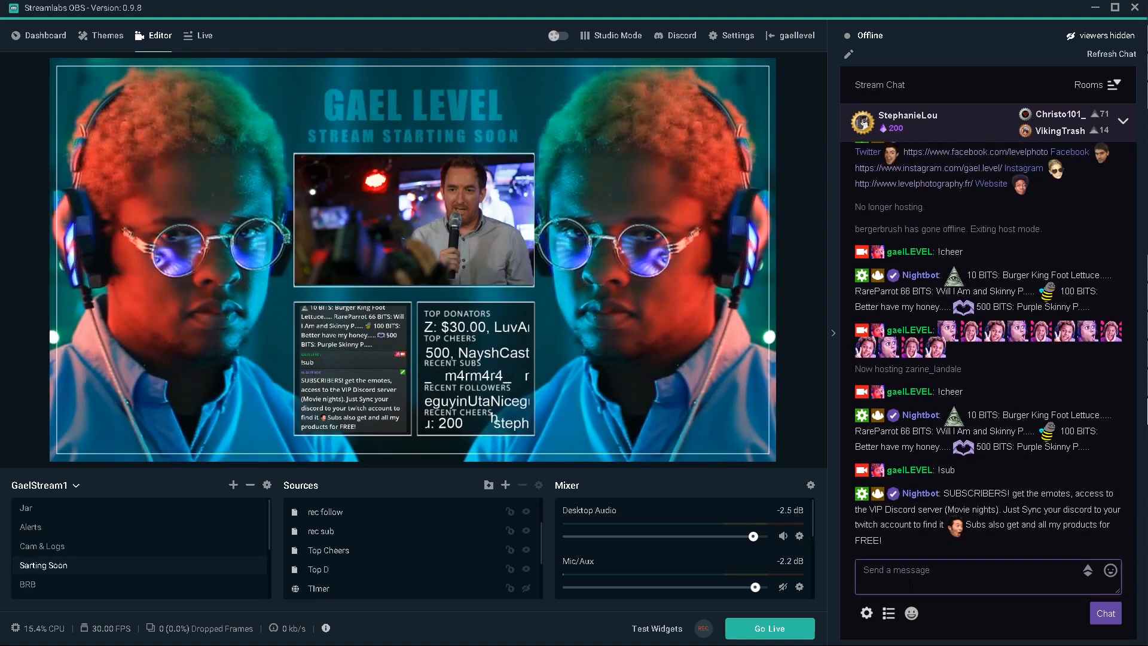